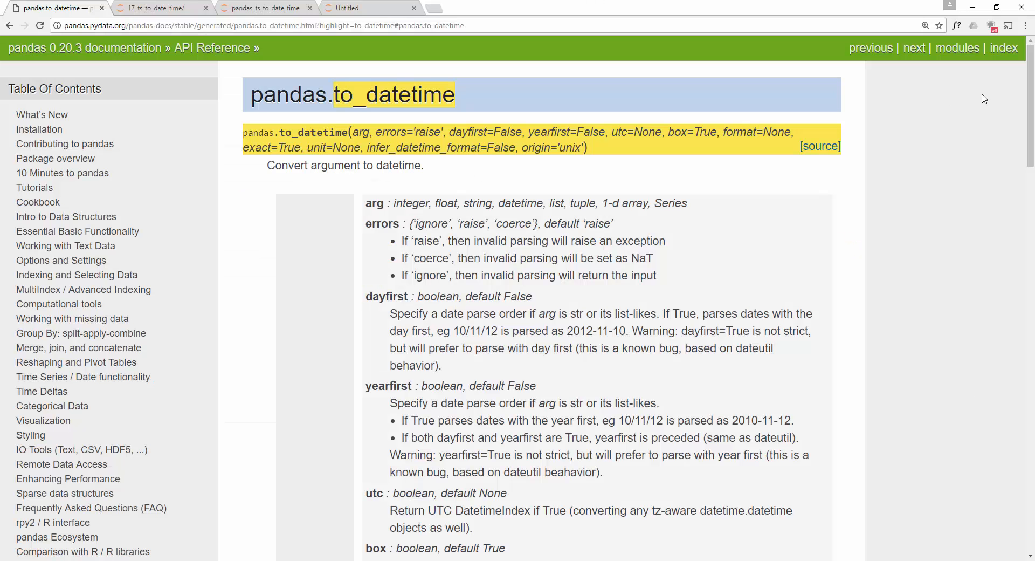
- Add pd.to_datetime(dates) below the dates list and run it to get identical 2017-01-05 dates
{"action": "left_click", "coordinate": [352, 8]}
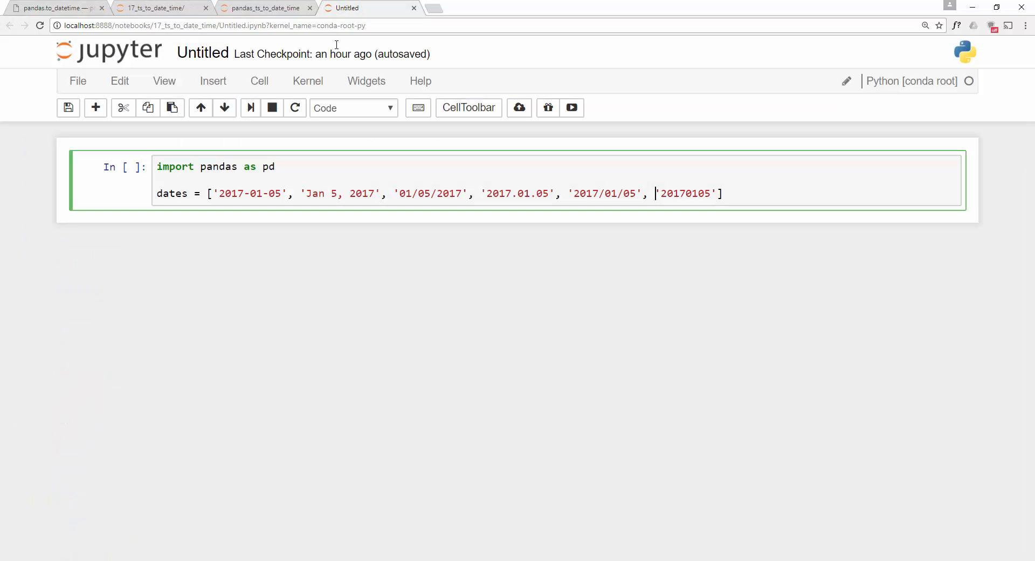
{"action": "double_click", "coordinate": [249, 193]}
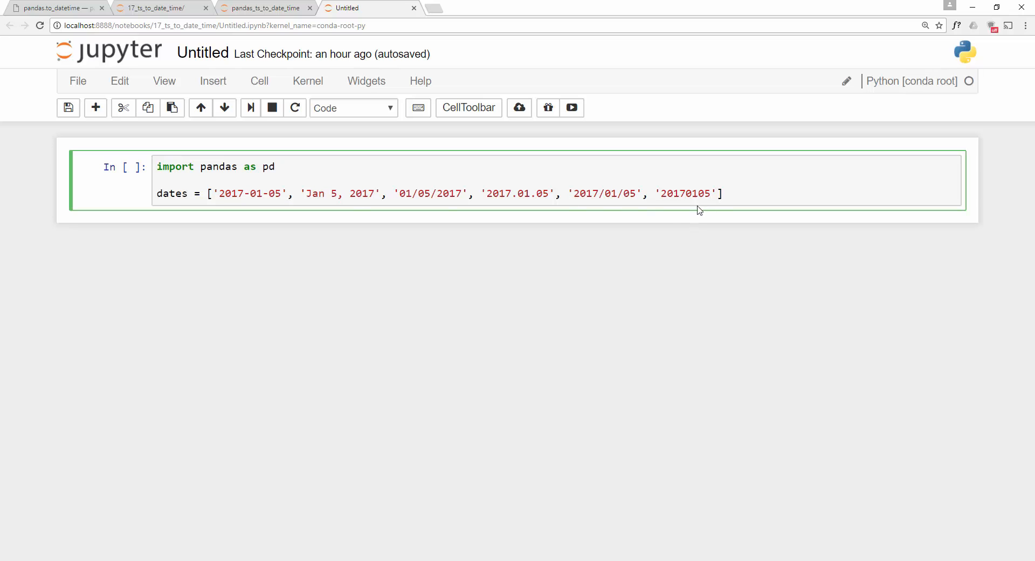
{"action": "key", "text": "enter"}
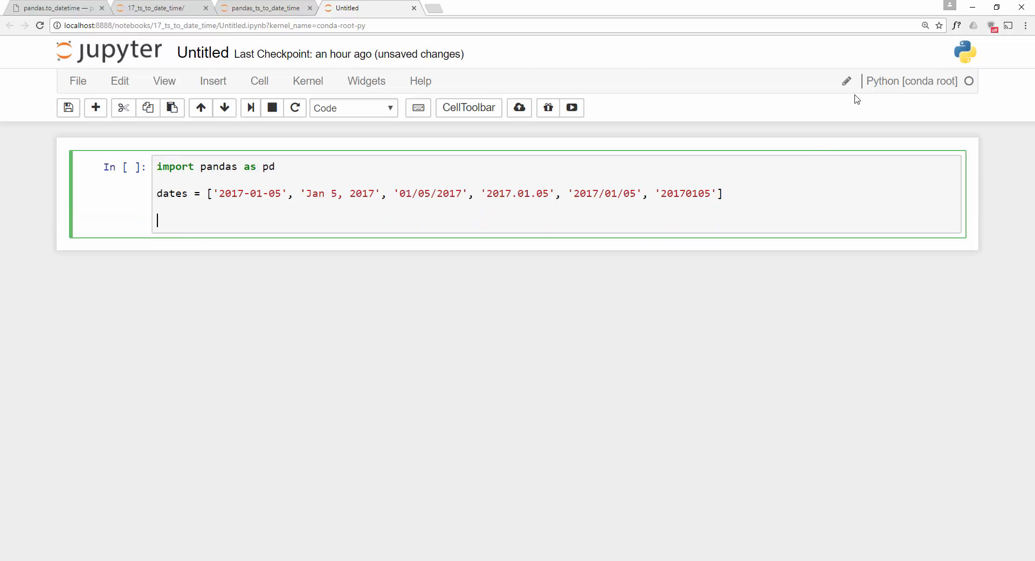
{"action": "type", "text": "pd.to"}
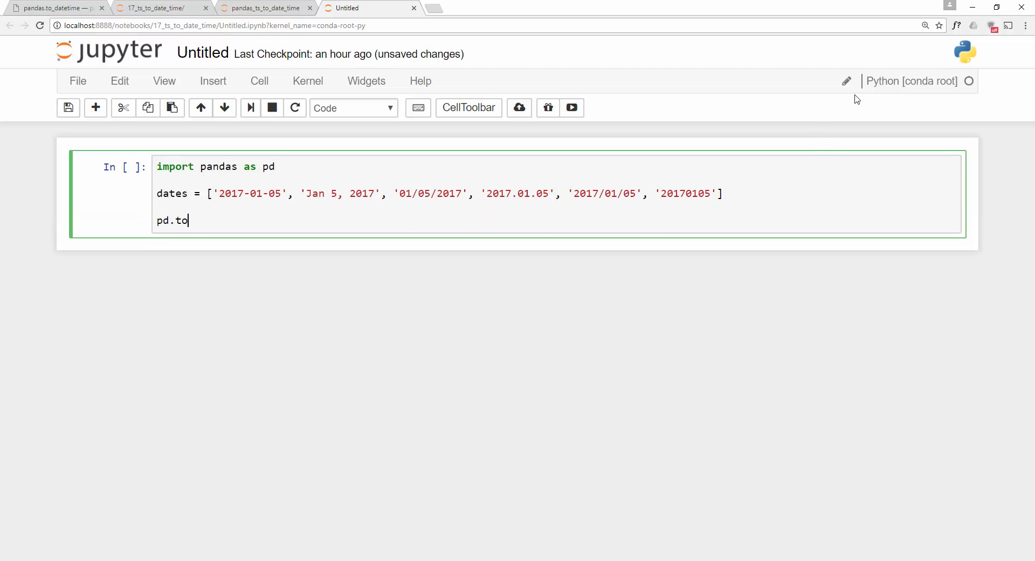
{"action": "type", "text": "_datetim"}
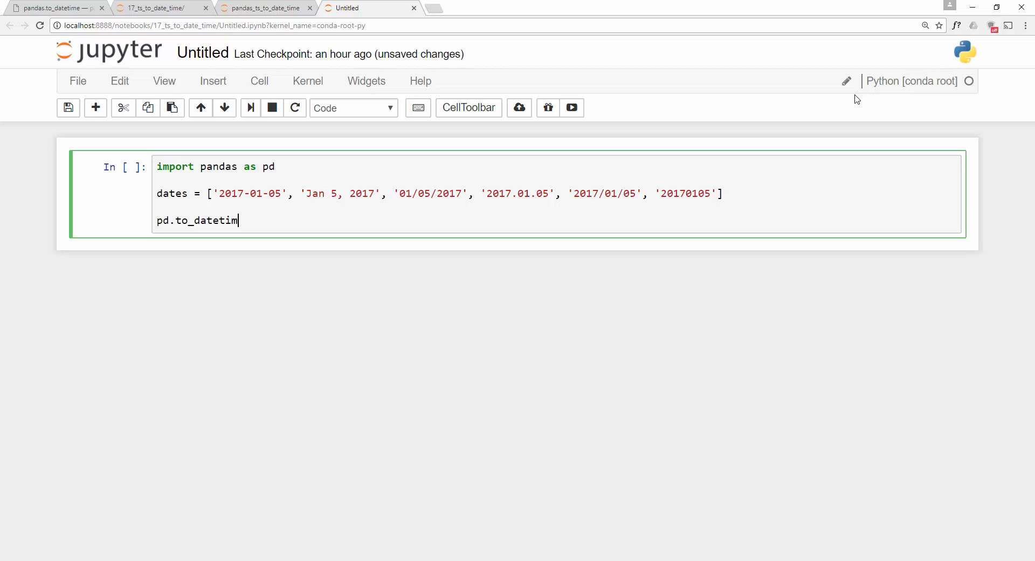
{"action": "type", "text": "e(date)"}
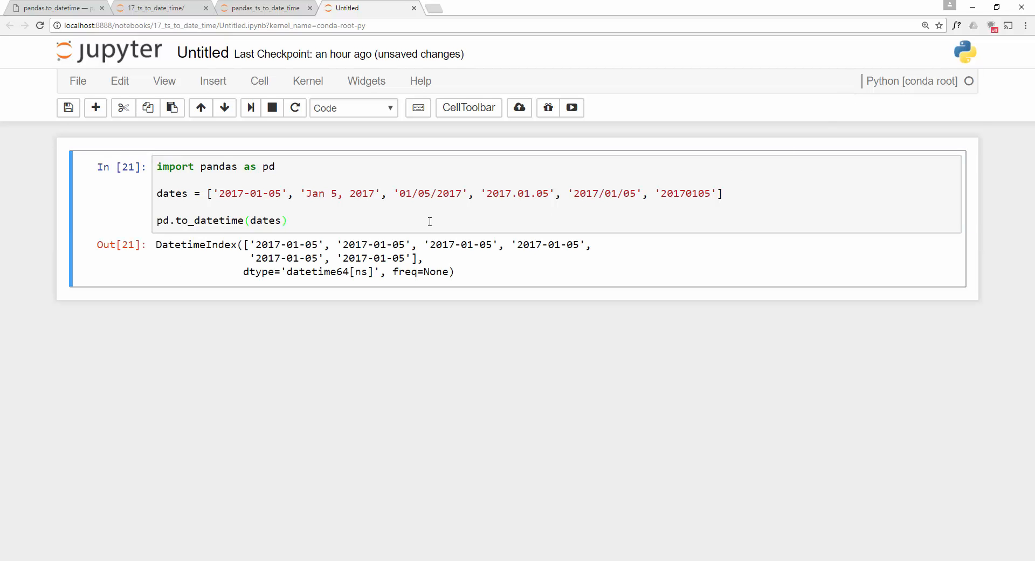
{"action": "mouse_move", "coordinate": [297, 193]}
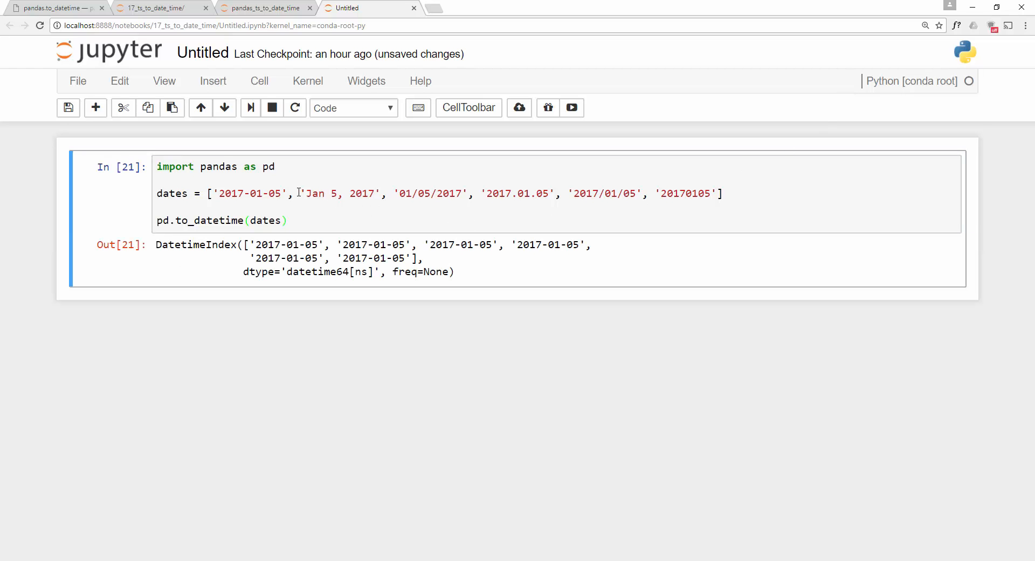
{"action": "left_click", "coordinate": [617, 193]}
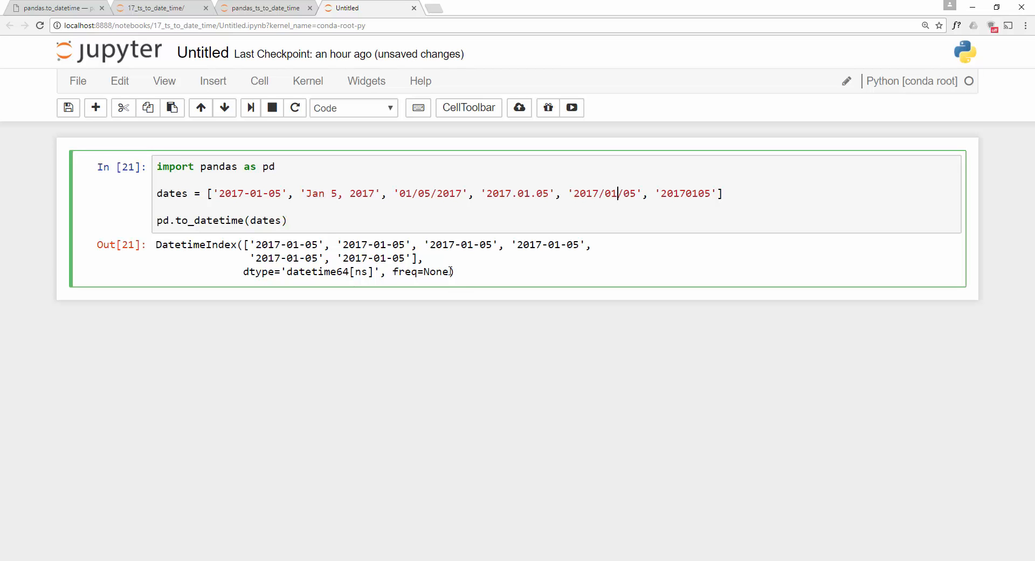
{"action": "double_click", "coordinate": [460, 245]}
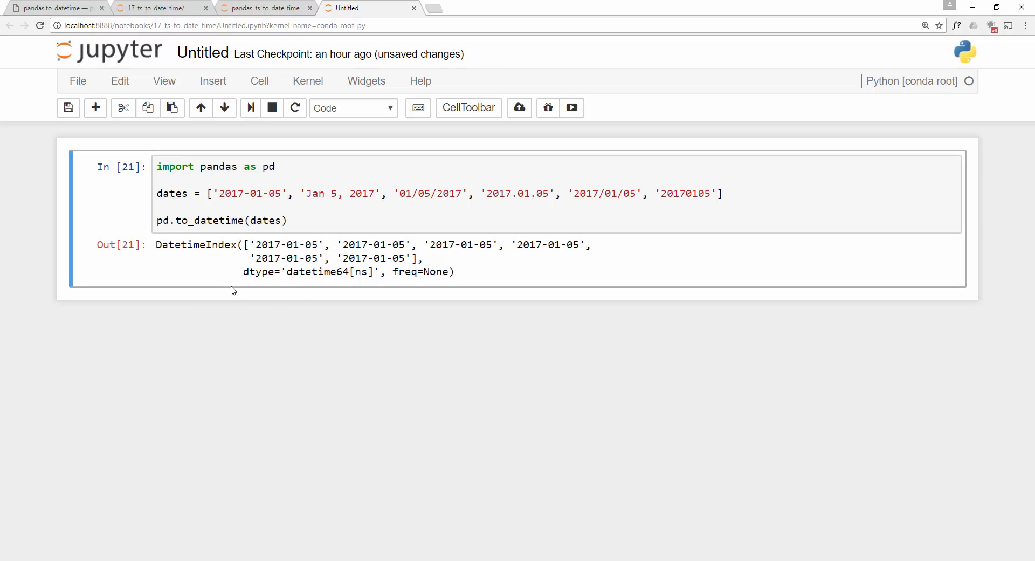
- Change the first two dates to '2017-01-05 2:30:00 PM' and 'Jan 5, 2017 14:30:00', then rerun
{"action": "left_click", "coordinate": [282, 193]}
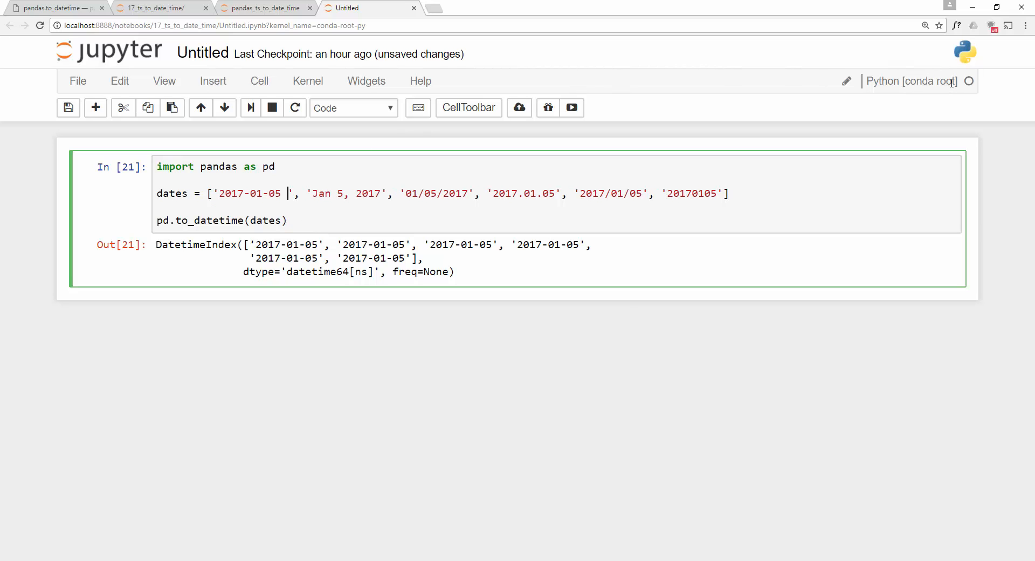
{"action": "type", "text": "2:30"}
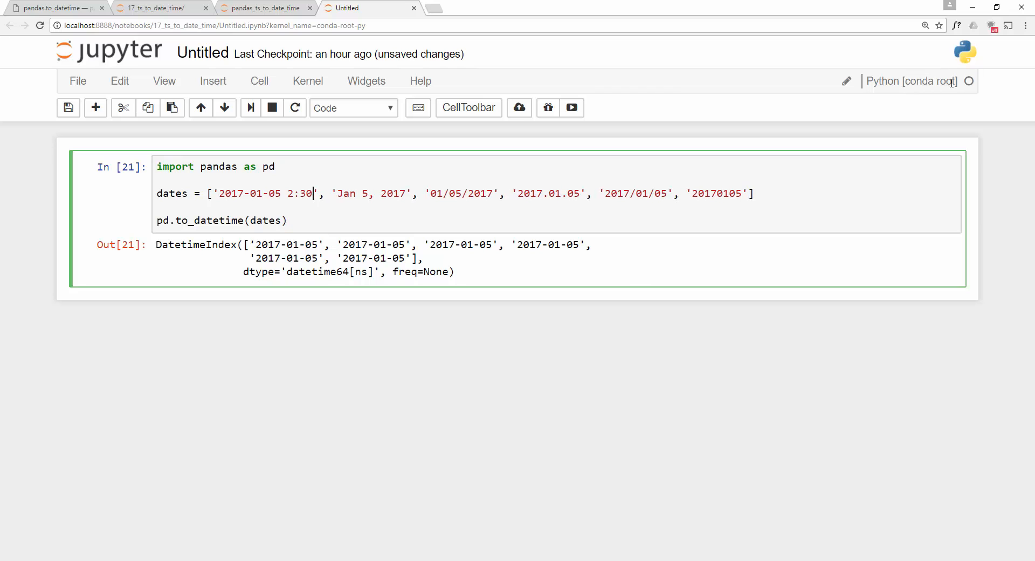
{"action": "type", "text": ":00 P"}
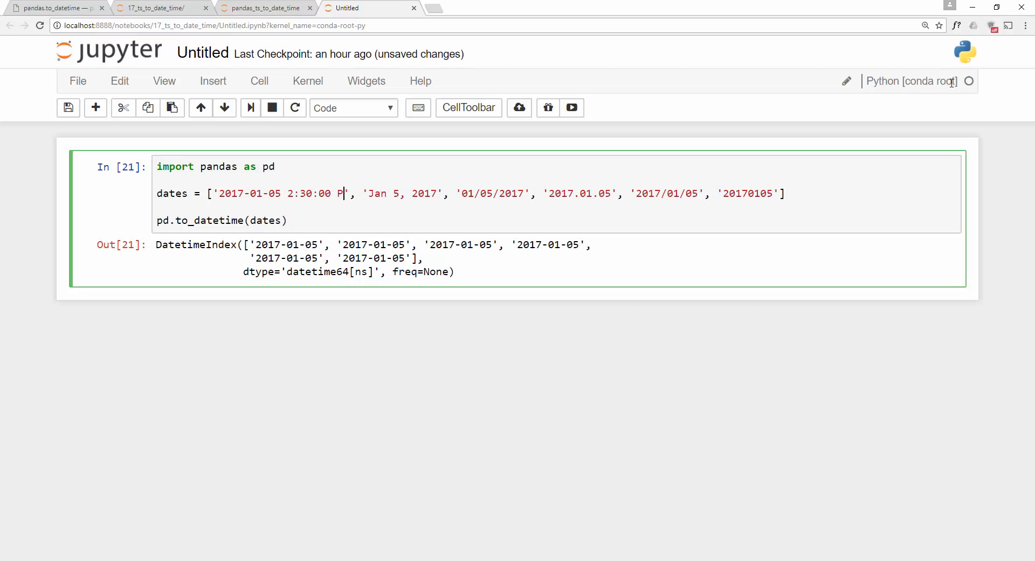
{"action": "type", "text": "M"}
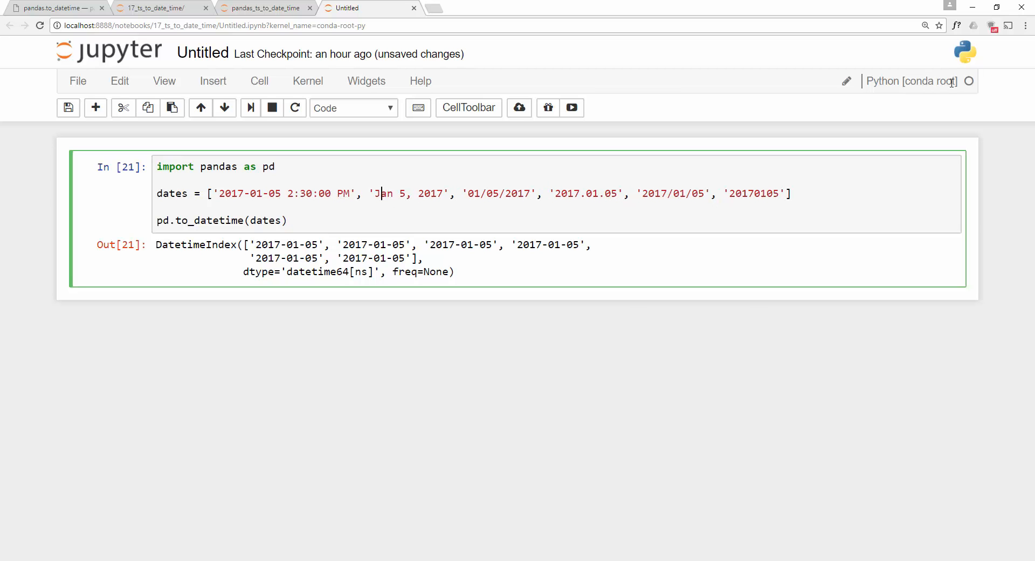
{"action": "type", "text": "14"}
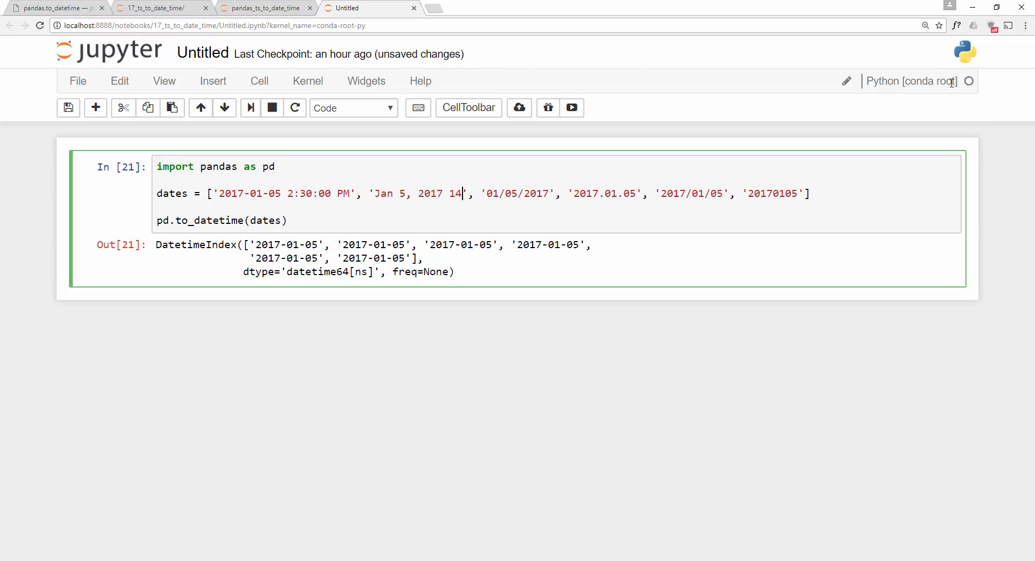
{"action": "type", "text": ":30:00"}
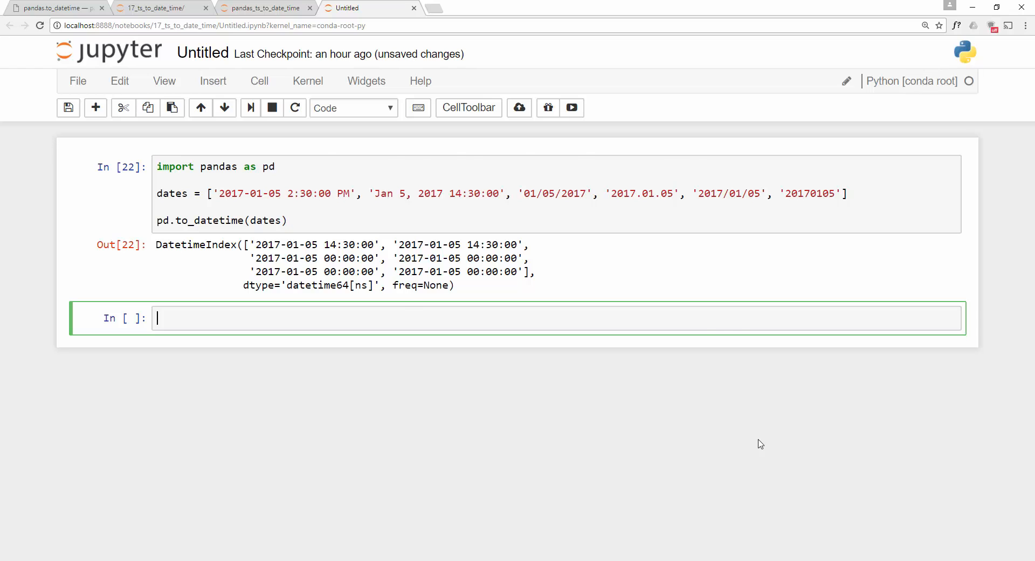
- Enter pd.to_datetime('5/1/2017', dayfirst=True) in the new cell and run it
{"action": "type", "text": "'5/1'"}
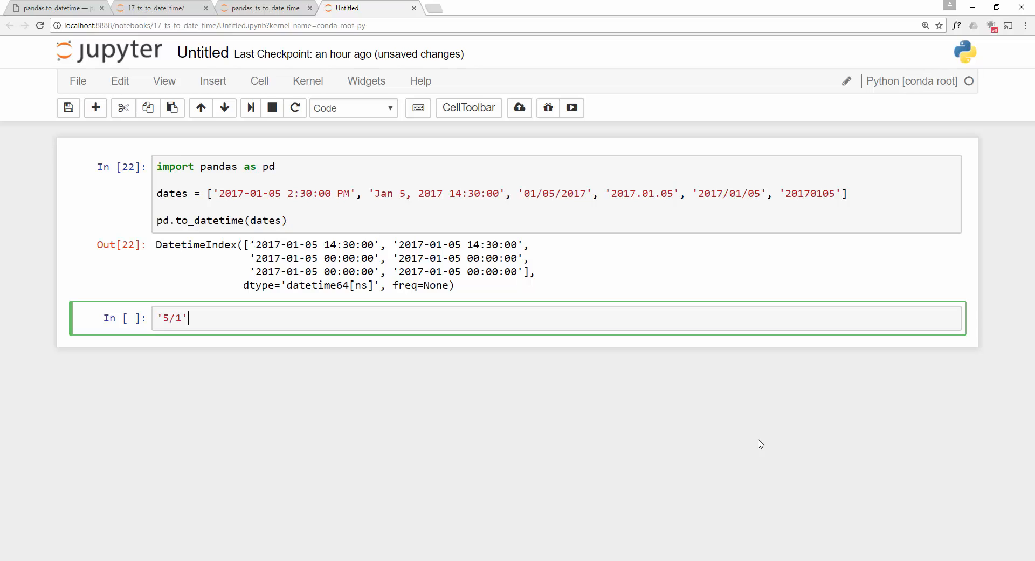
{"action": "type", "text": "/201"}
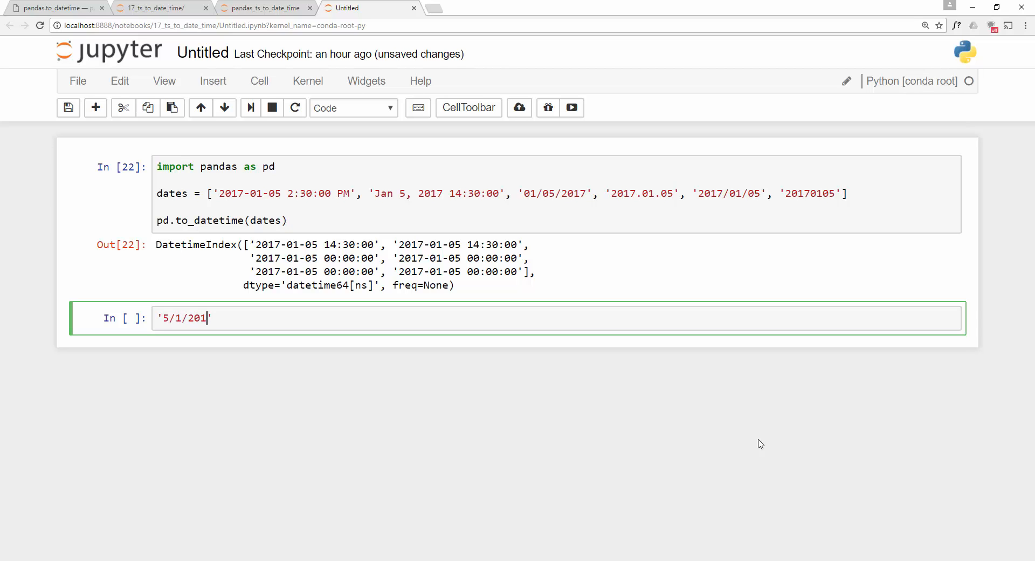
{"action": "type", "text": "7'"}
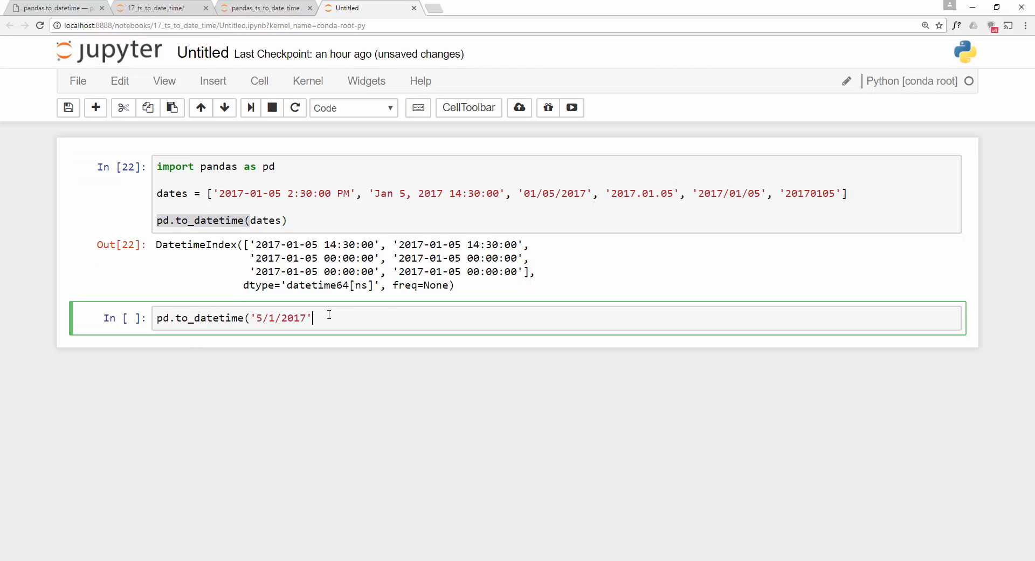
{"action": "type", "text": ")"}
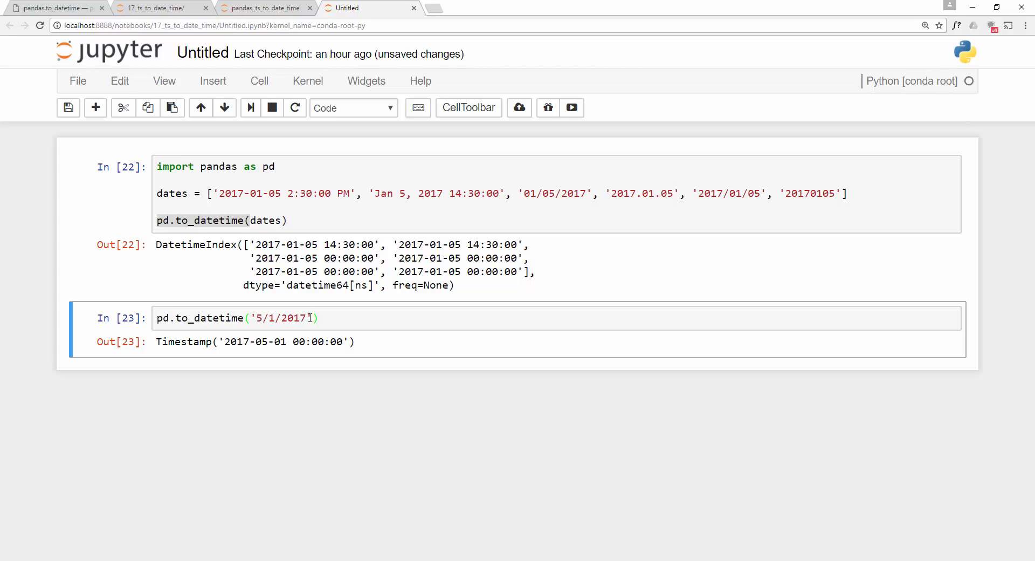
{"action": "type", "text": ","}
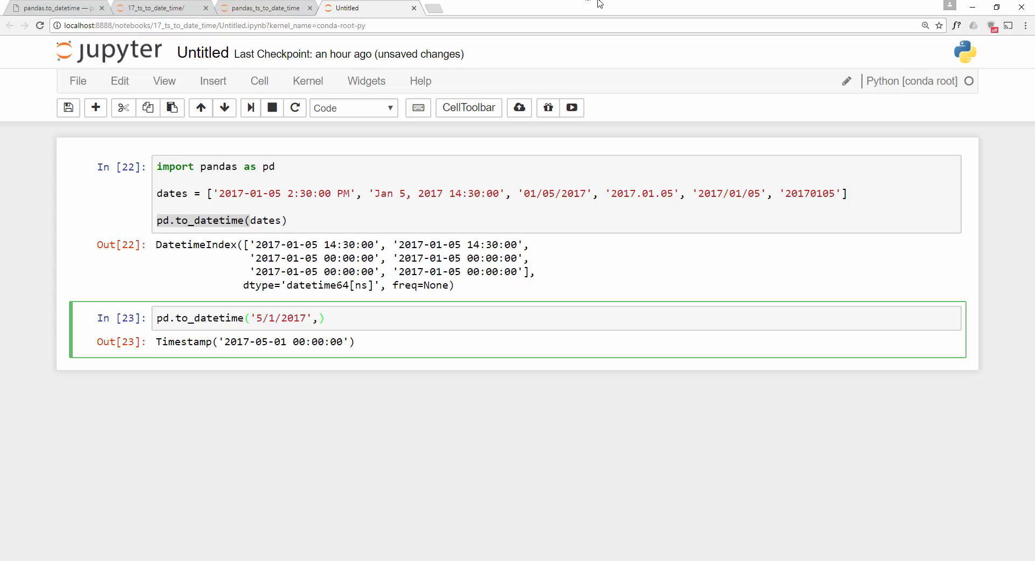
{"action": "type", "text": "day"}
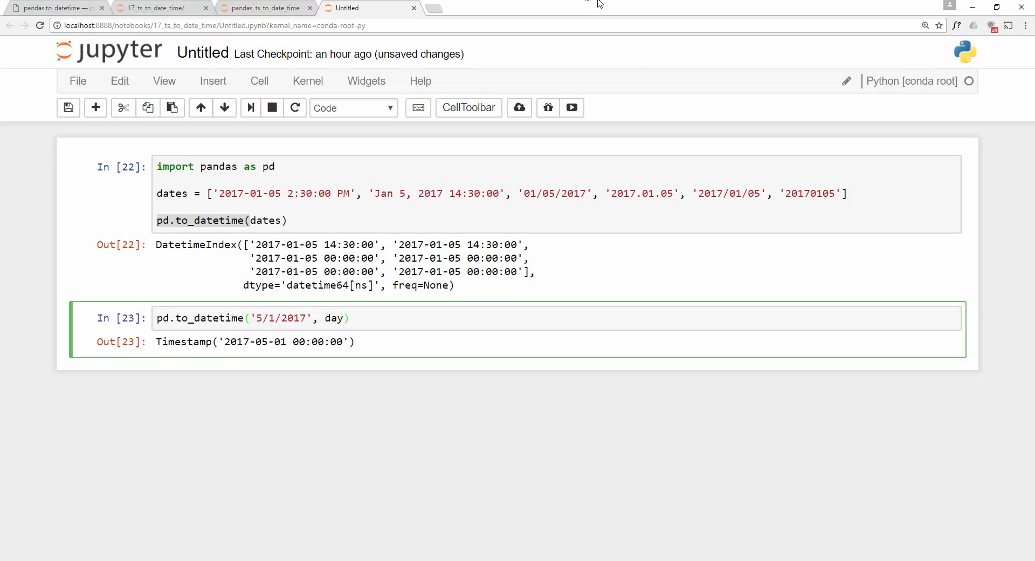
{"action": "type", "text": "first"}
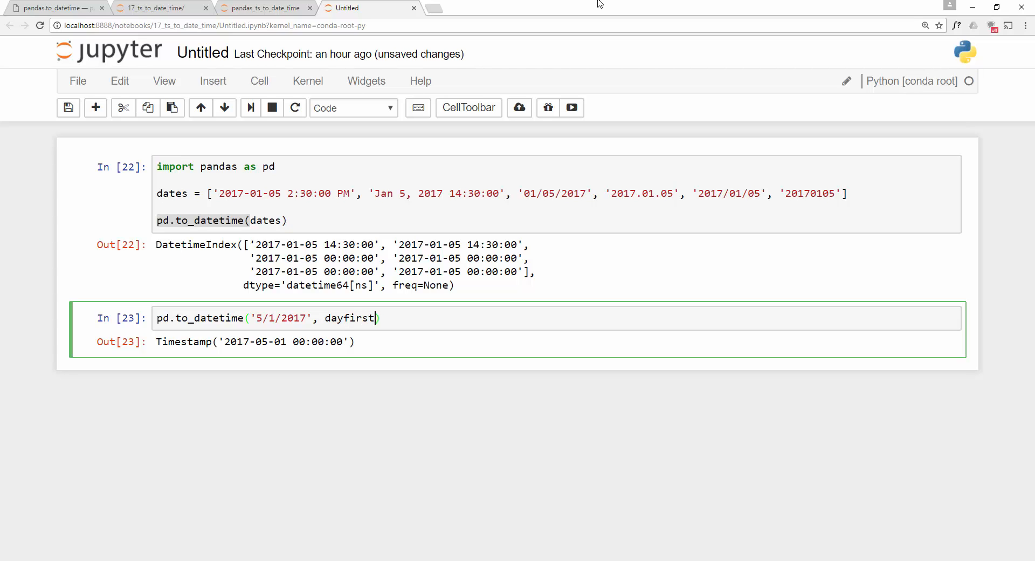
{"action": "type", "text": "=True"}
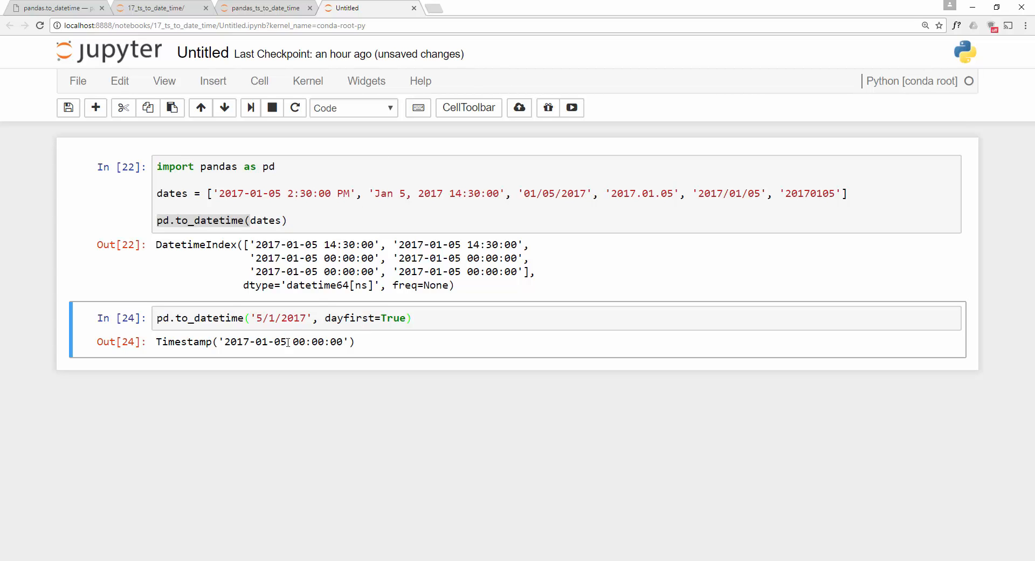
{"action": "mouse_move", "coordinate": [387, 308]}
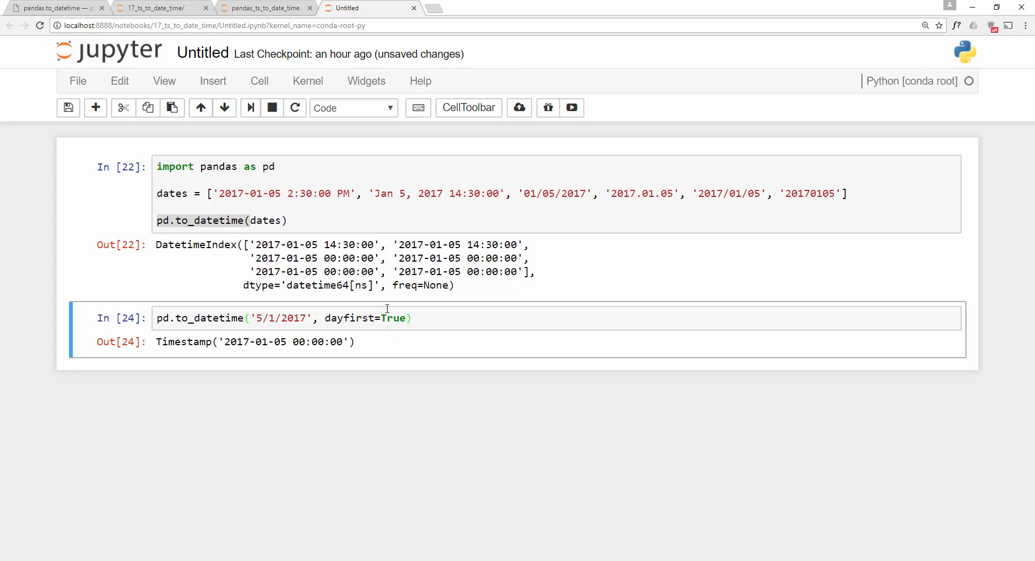
{"action": "mouse_move", "coordinate": [295, 337]}
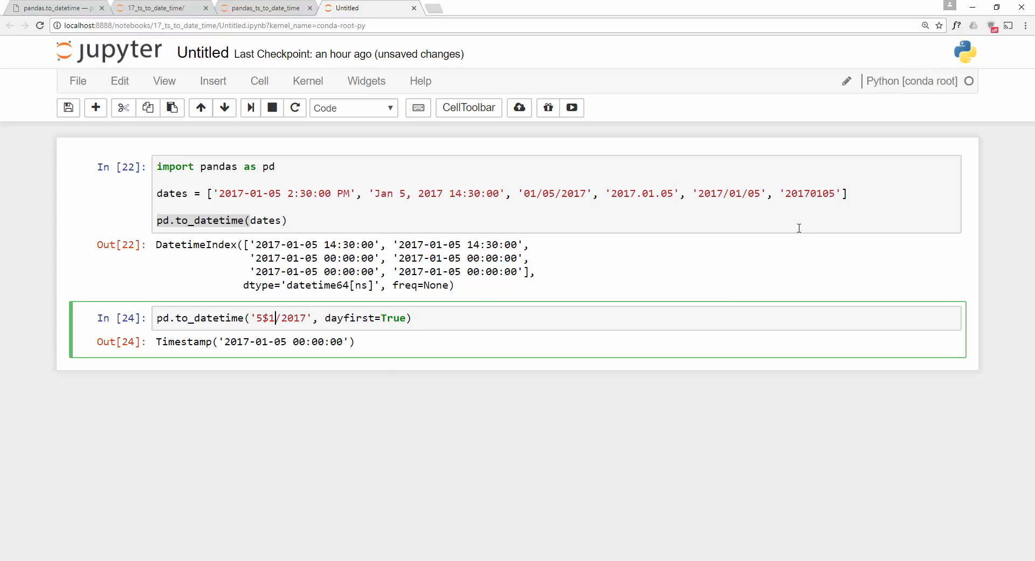
- Parse '5$1$2017' with format='%d$%m$%Y', then retry it with # separators
{"action": "type", "text": "$2"}
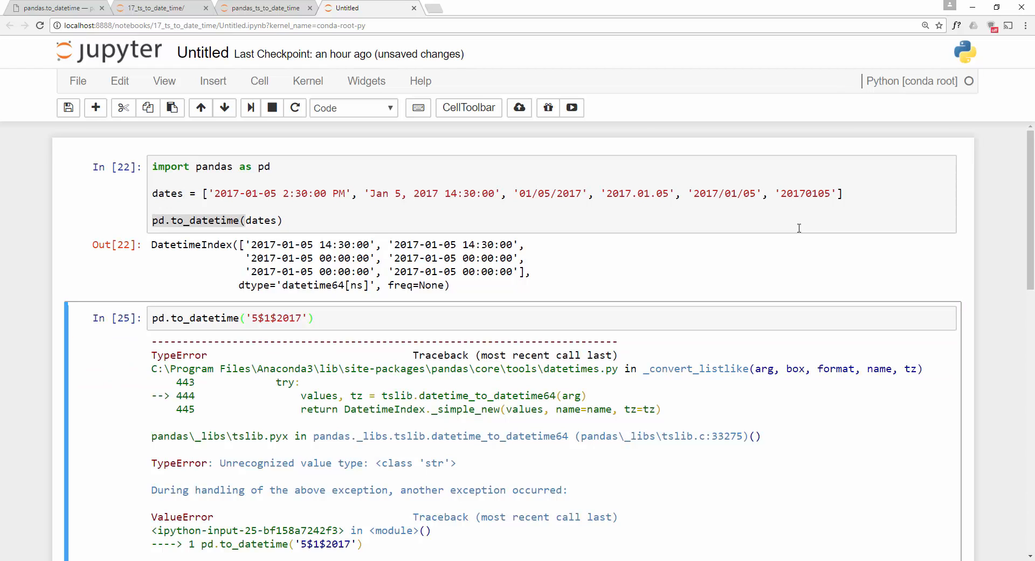
{"action": "left_click", "coordinate": [243, 318]}
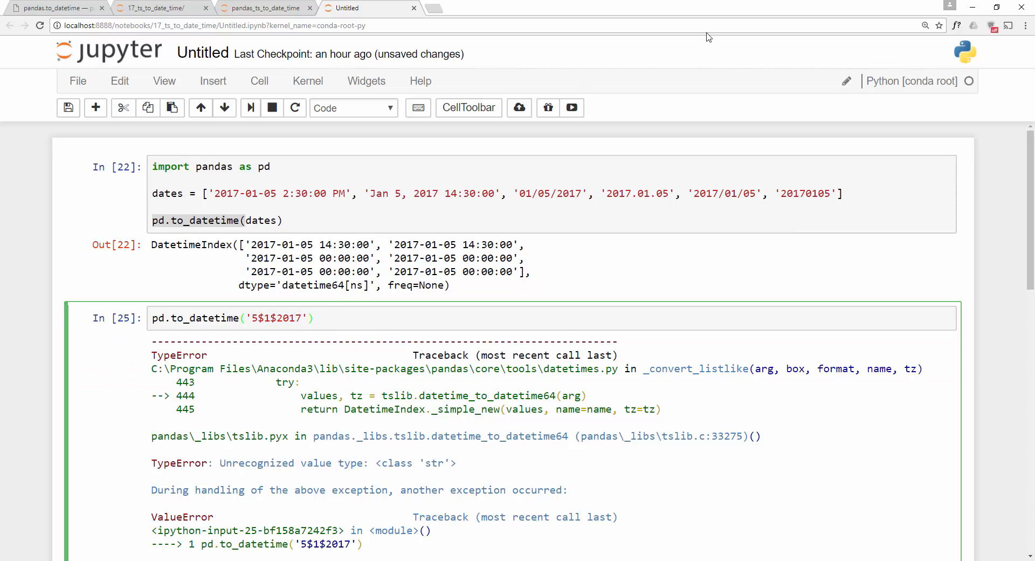
{"action": "type", "text": ", format="}
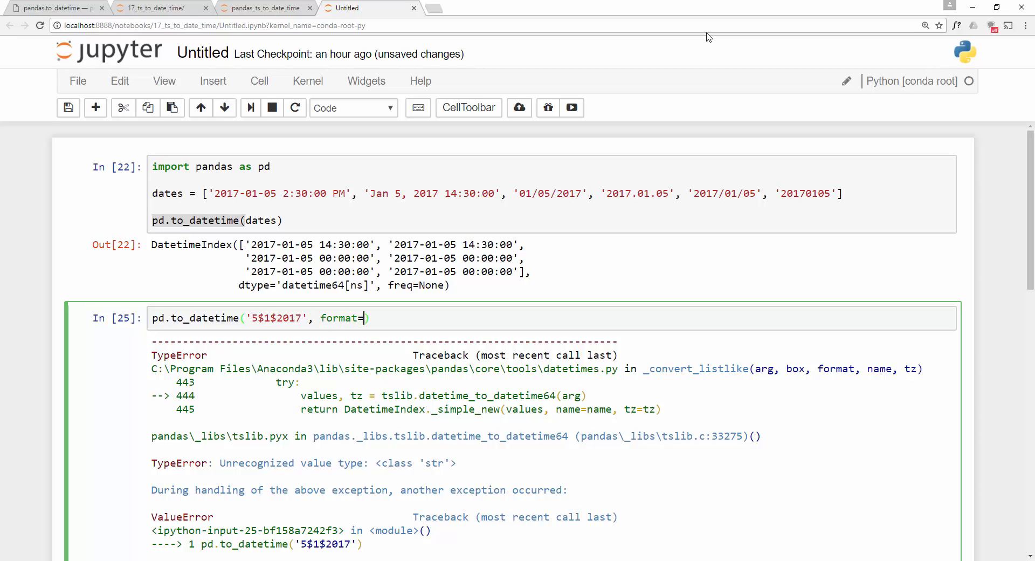
{"action": "type", "text": "''"}
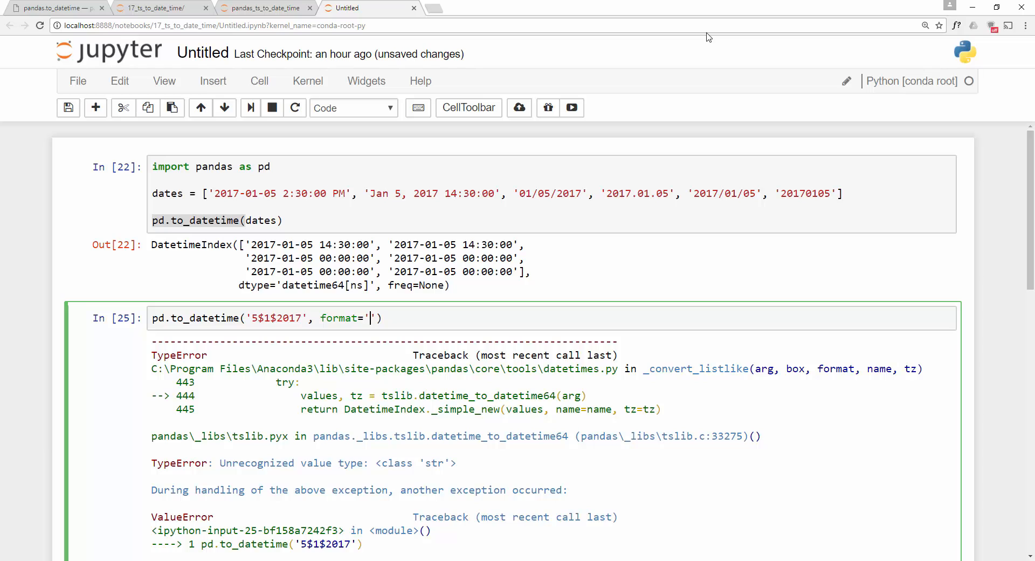
{"action": "type", "text": "%"}
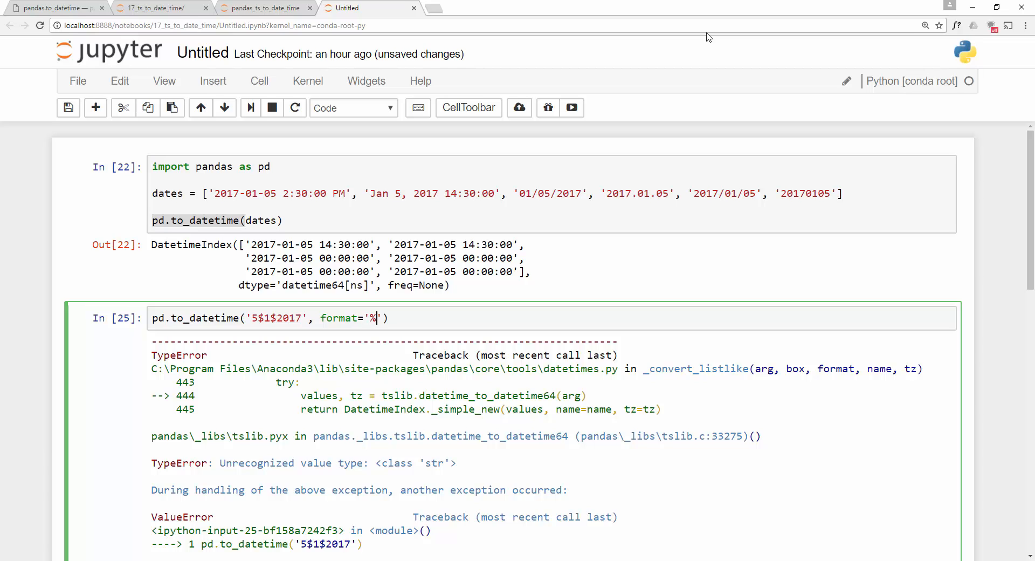
{"action": "type", "text": "d"}
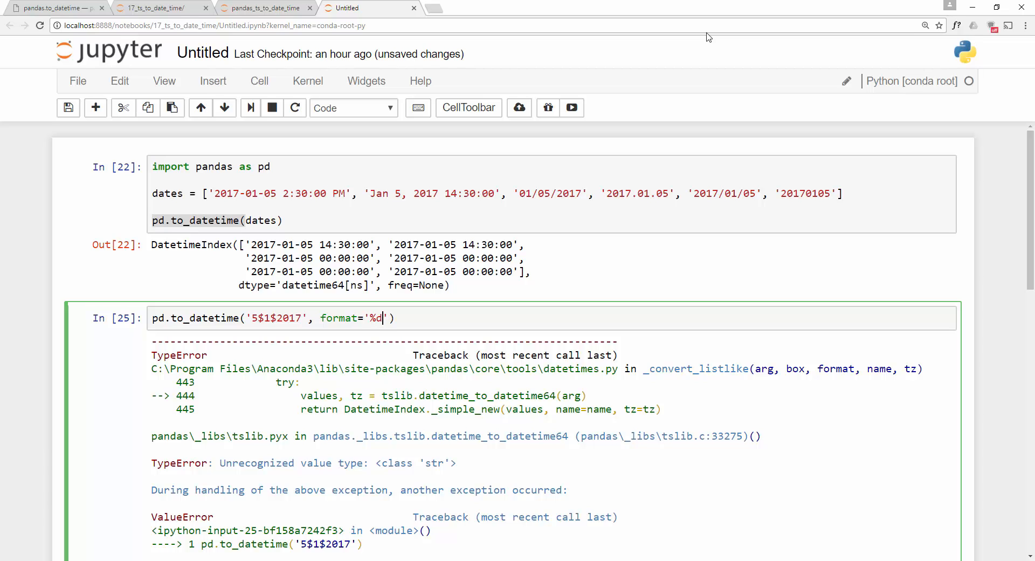
{"action": "type", "text": "$%"}
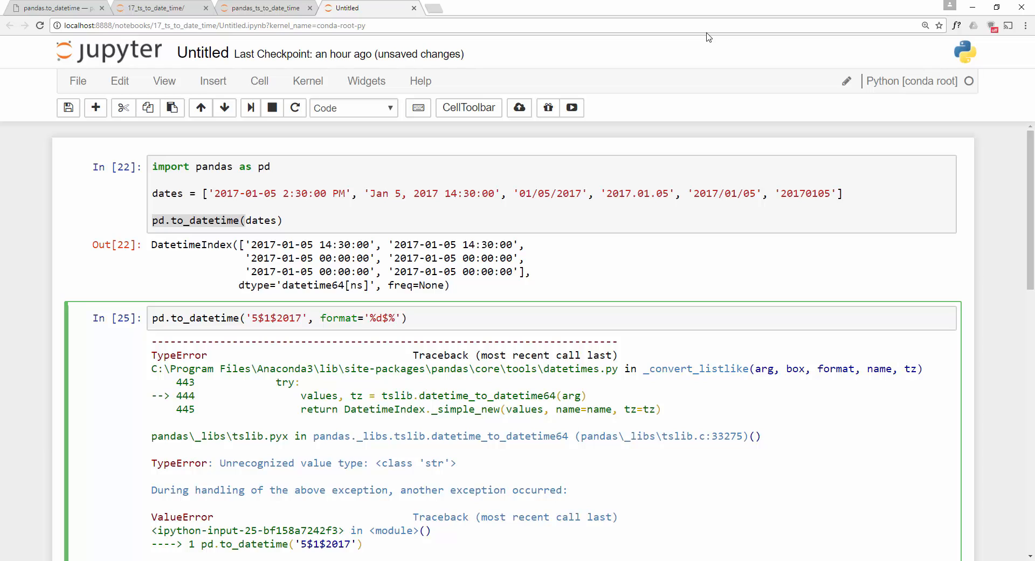
{"action": "type", "text": "m"}
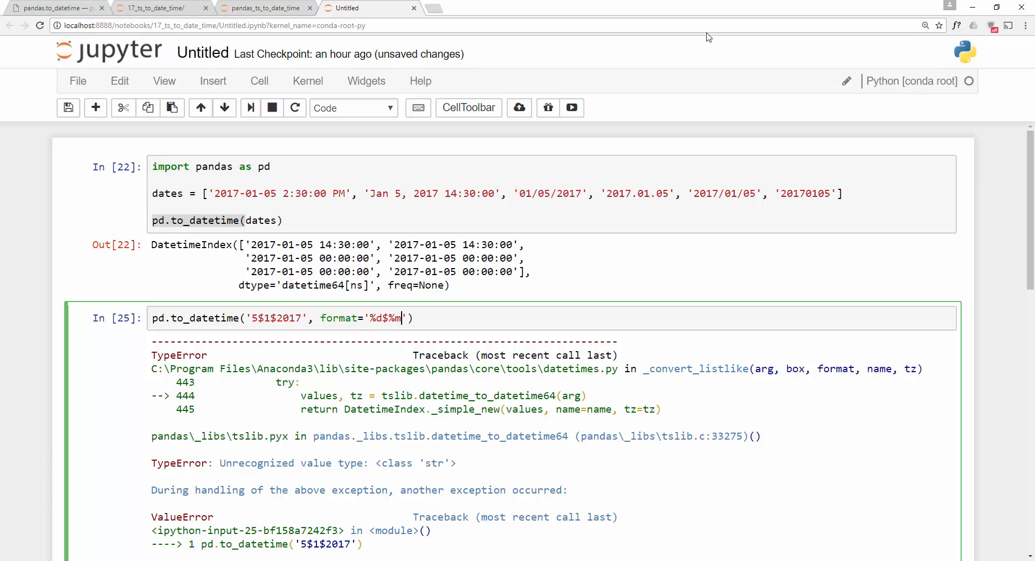
{"action": "type", "text": "%Y"}
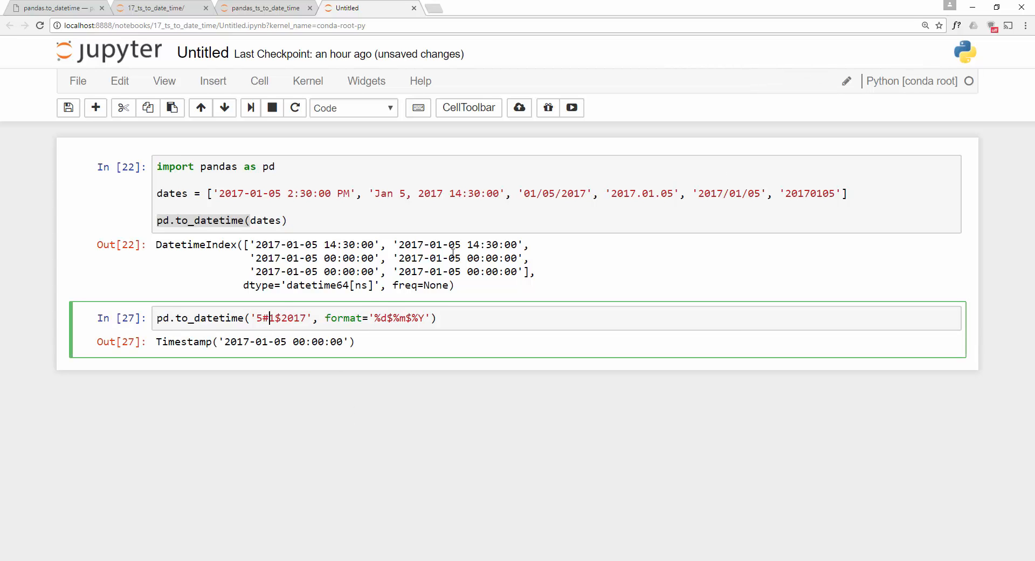
{"action": "type", "text": "#"}
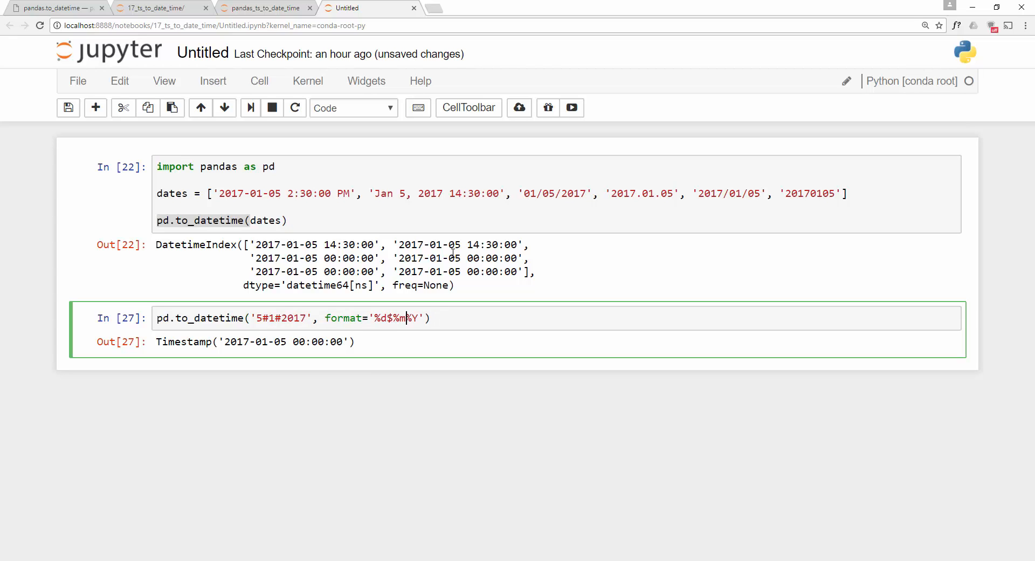
{"action": "type", "text": "#"}
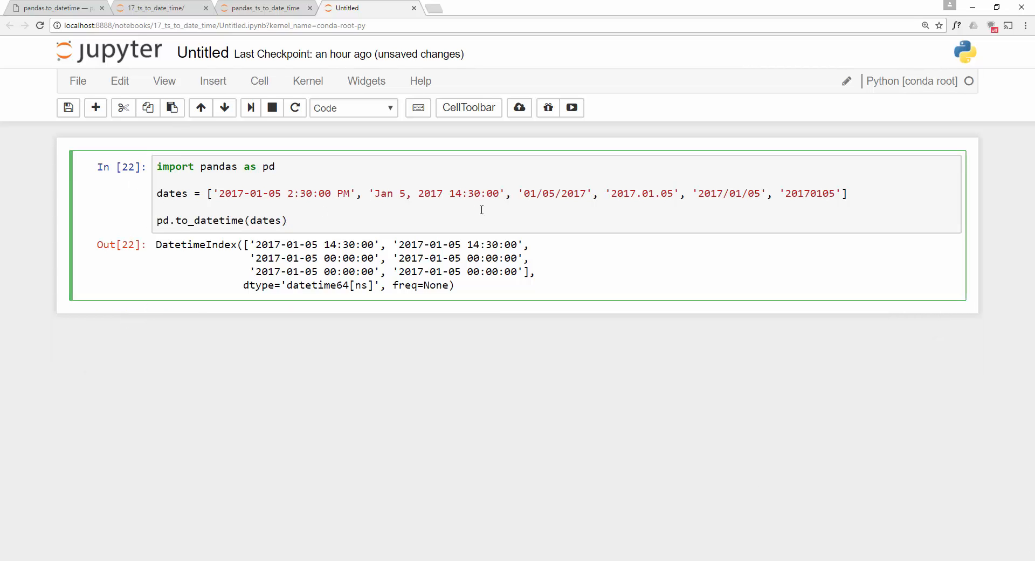
- Replace '20170105' with 'abc' and inspect the resulting Unknown string format error
{"action": "double_click", "coordinate": [810, 193]}
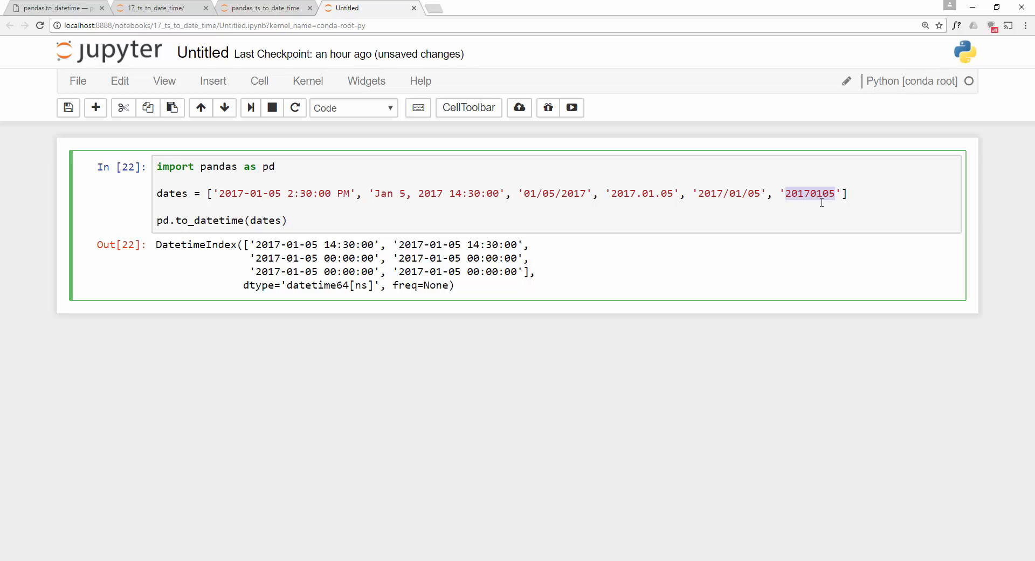
{"action": "type", "text": "abc"}
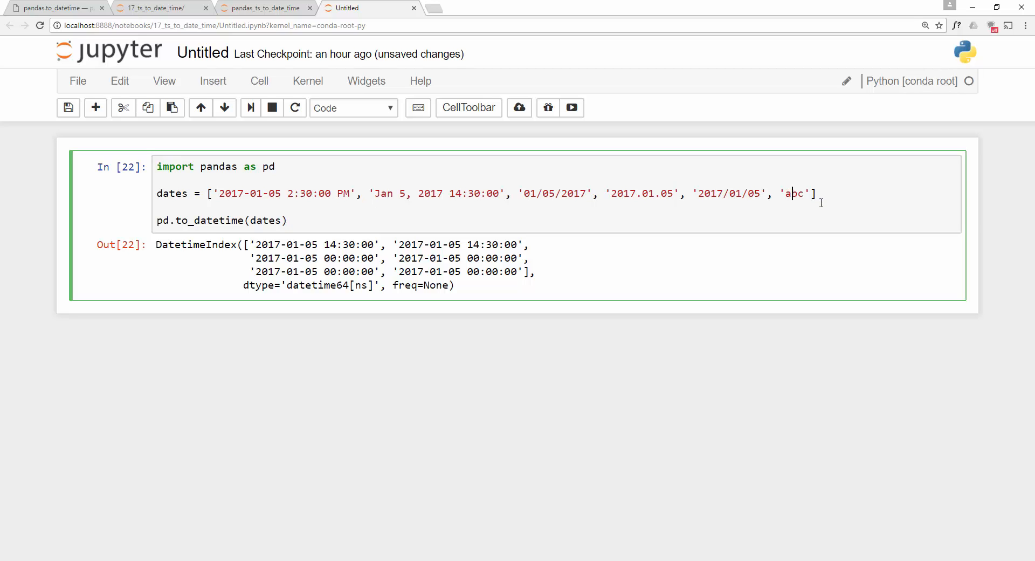
{"action": "double_click", "coordinate": [794, 193]}
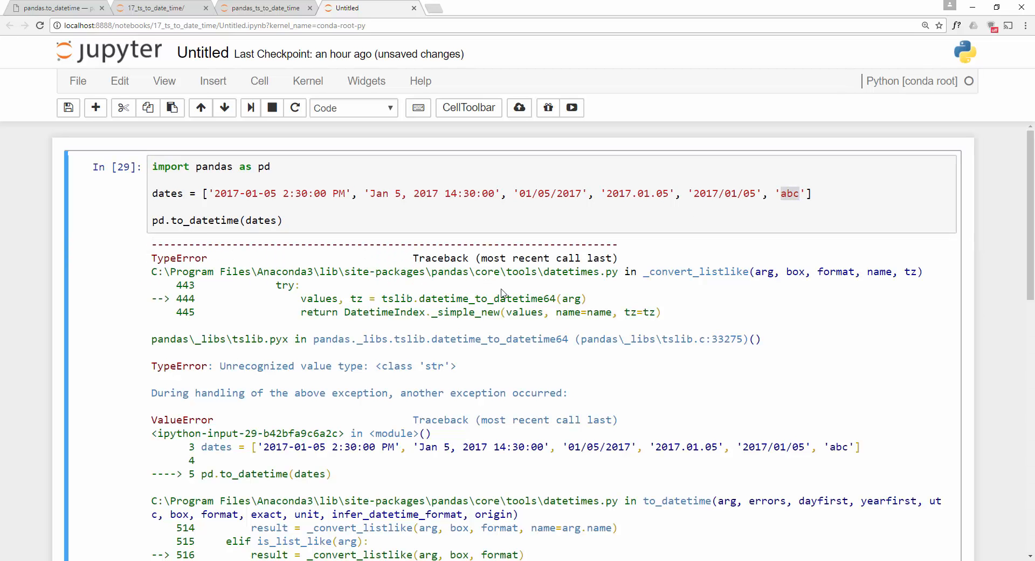
{"action": "scroll", "scroll_direction": "down", "scroll_amount": 3}
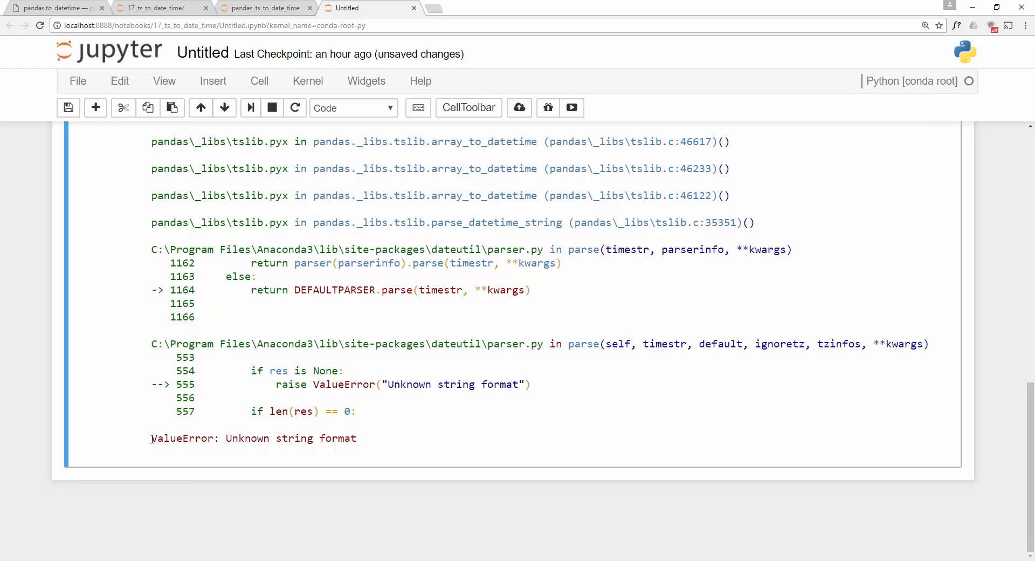
{"action": "left_click_drag", "start_coordinate": [152, 438], "coordinate": [360, 438]}
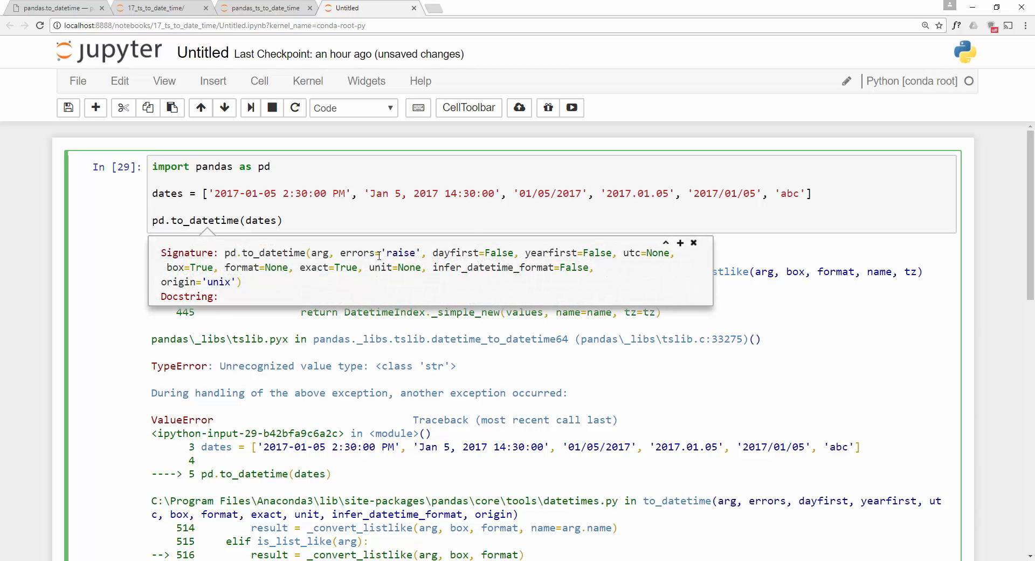
{"action": "mouse_move", "coordinate": [366, 264]}
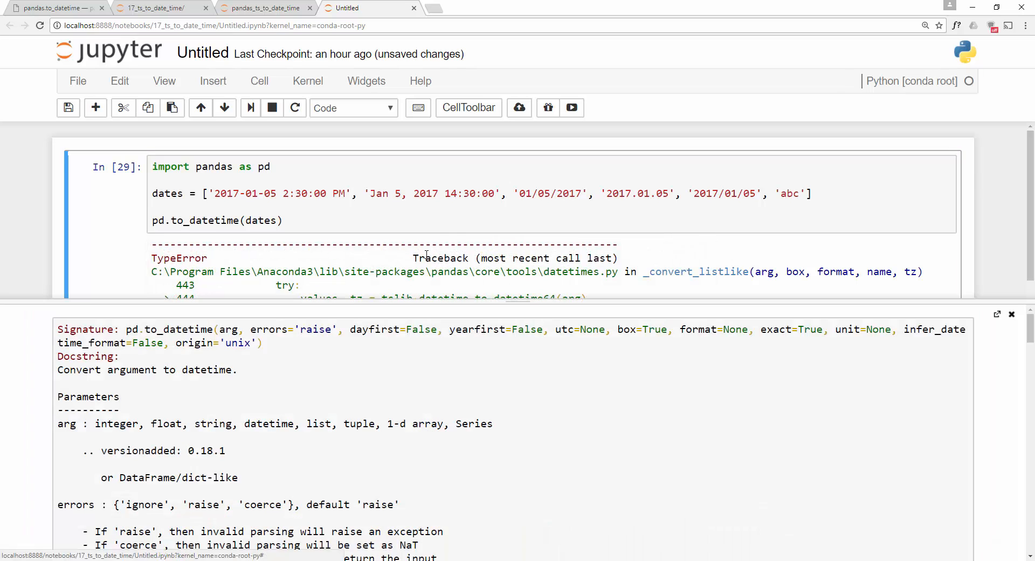
- Read the to_datetime docstring's raise and ignore options for the errors parameter
{"action": "double_click", "coordinate": [293, 329]}
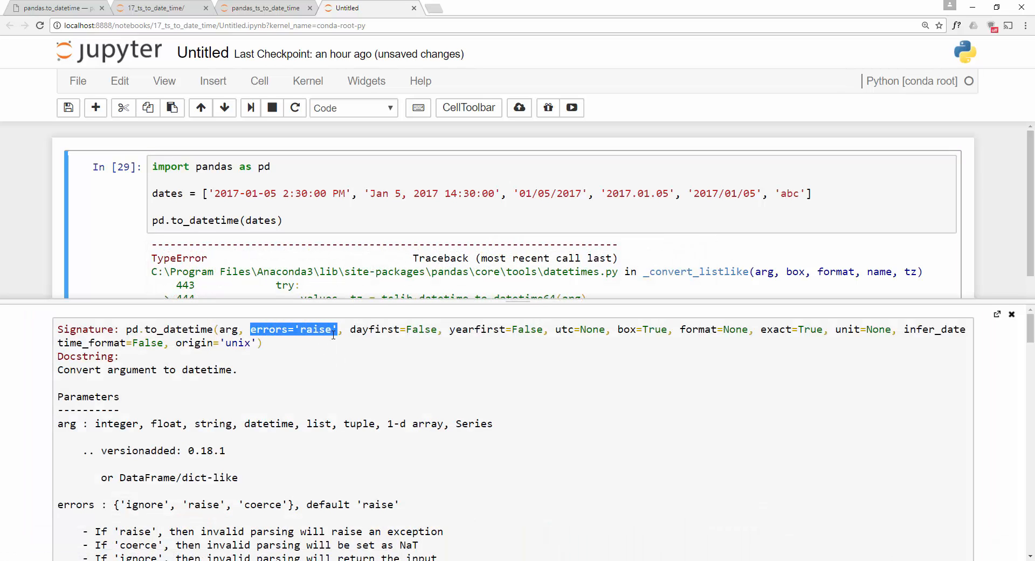
{"action": "scroll", "scroll_direction": "down", "scroll_amount": 3}
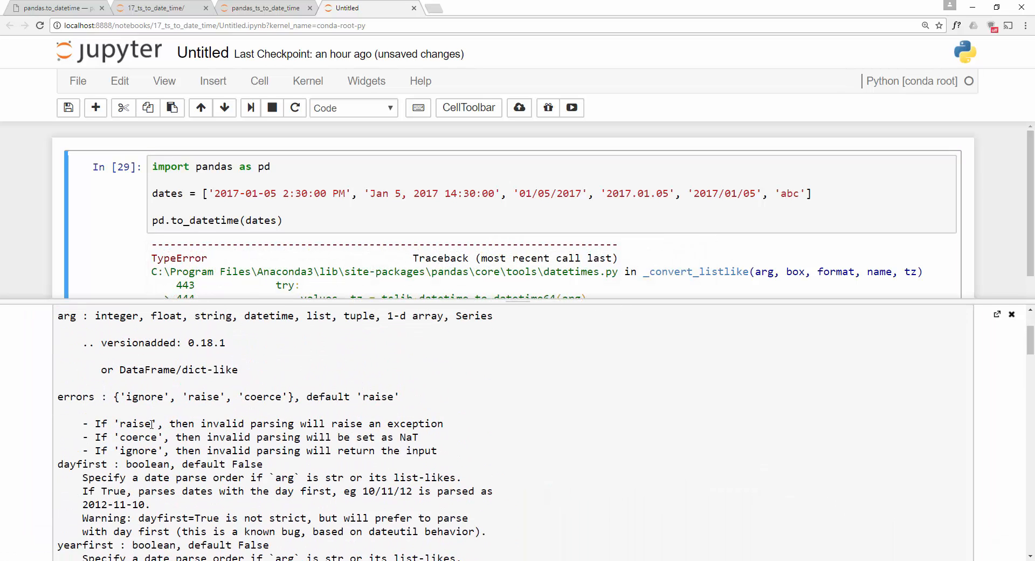
{"action": "left_click_drag", "start_coordinate": [114, 424], "coordinate": [444, 423]}
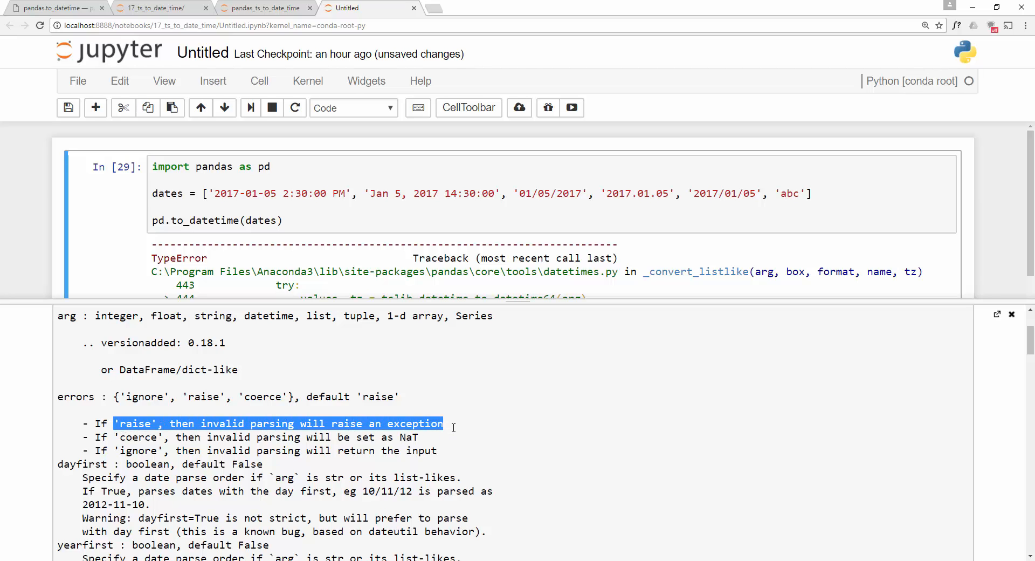
{"action": "left_click", "coordinate": [205, 477]}
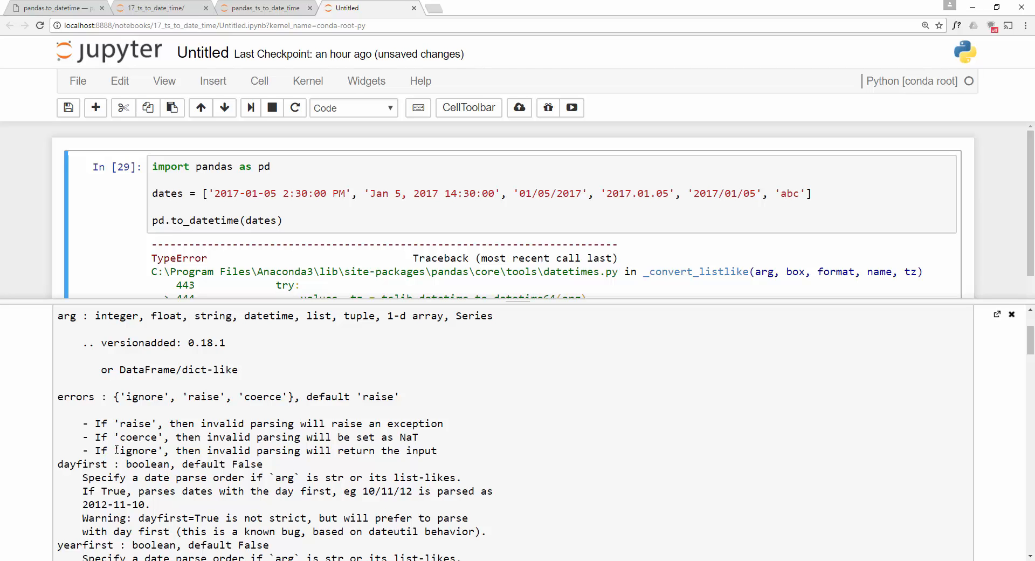
{"action": "double_click", "coordinate": [126, 451]}
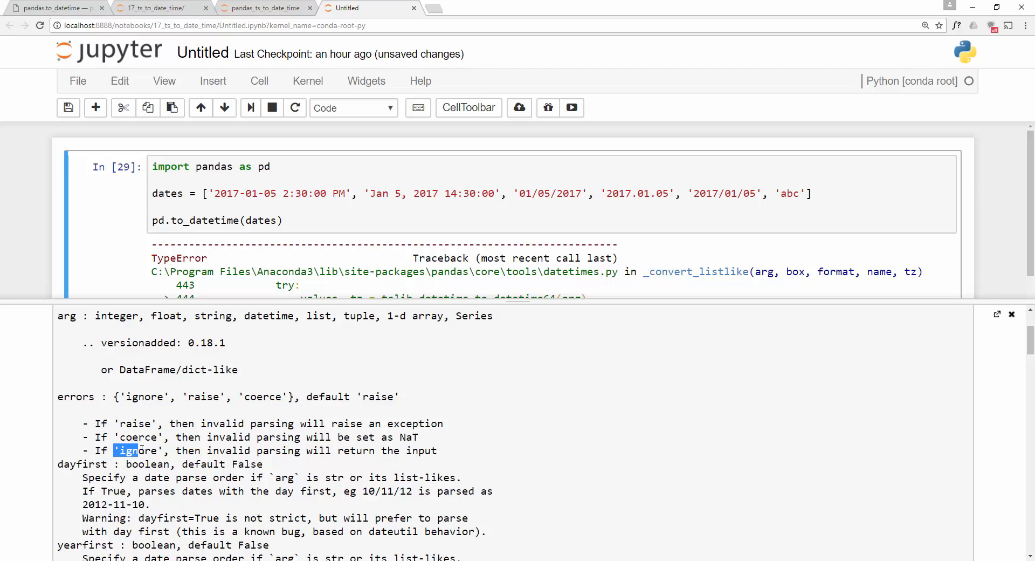
{"action": "double_click", "coordinate": [134, 450]}
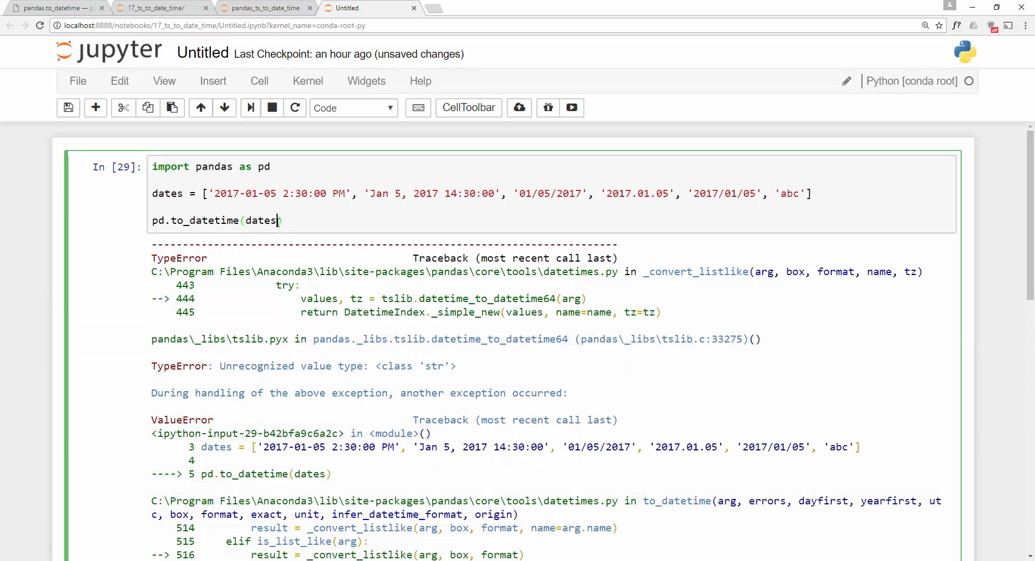
- Run pd.to_datetime(dates, errors='ignore') and see the strings returned unchanged
{"action": "type", "text": ", errors='ignore"}
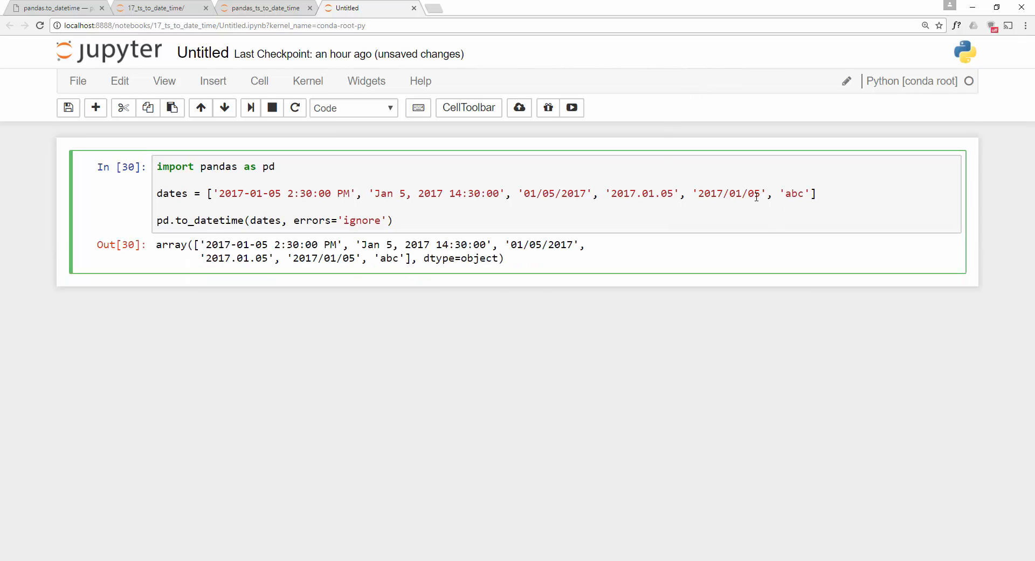
{"action": "left_click_drag", "start_coordinate": [218, 193], "coordinate": [682, 193]}
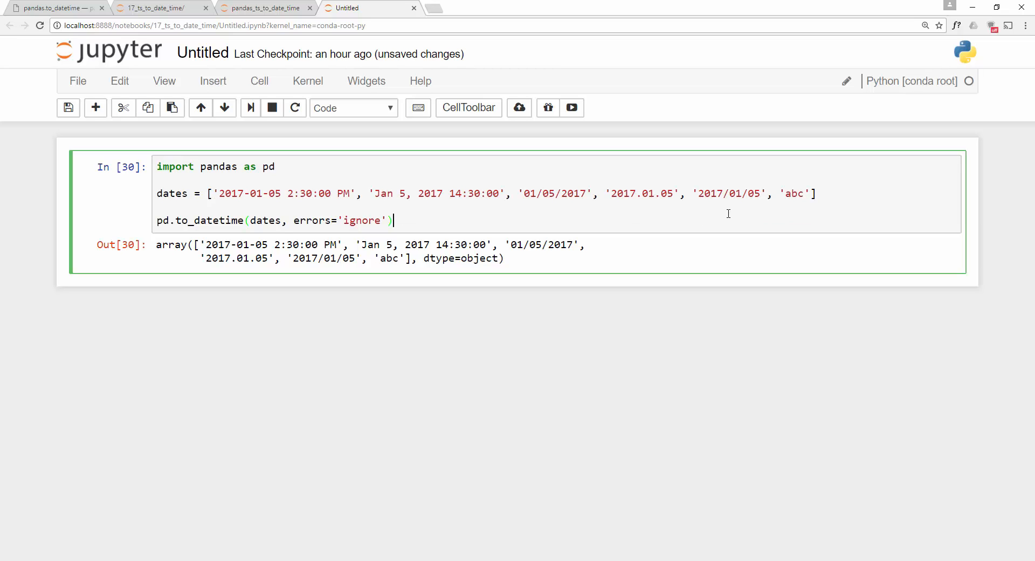
{"action": "double_click", "coordinate": [794, 193]}
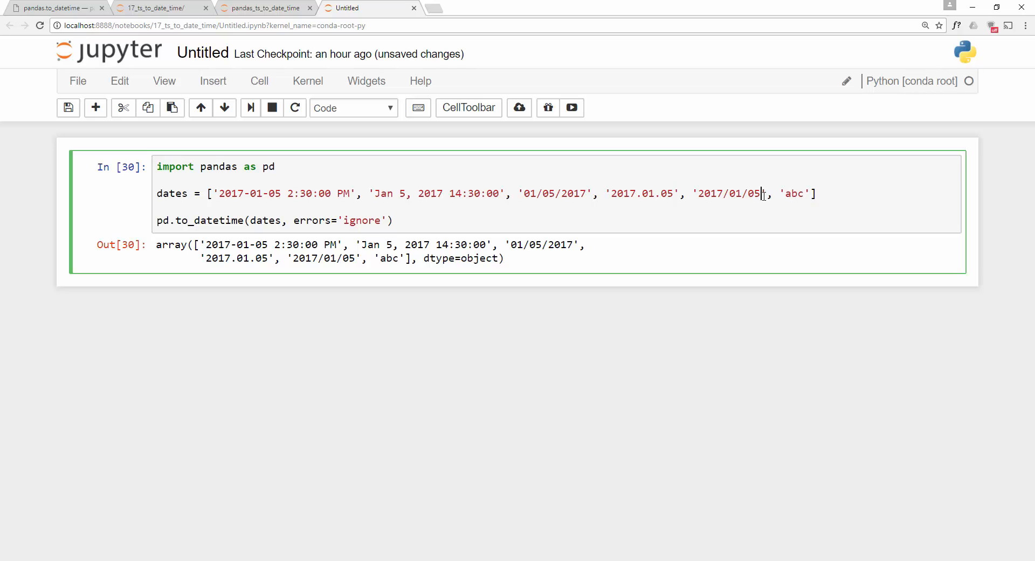
{"action": "left_click_drag", "start_coordinate": [770, 193], "coordinate": [218, 193]}
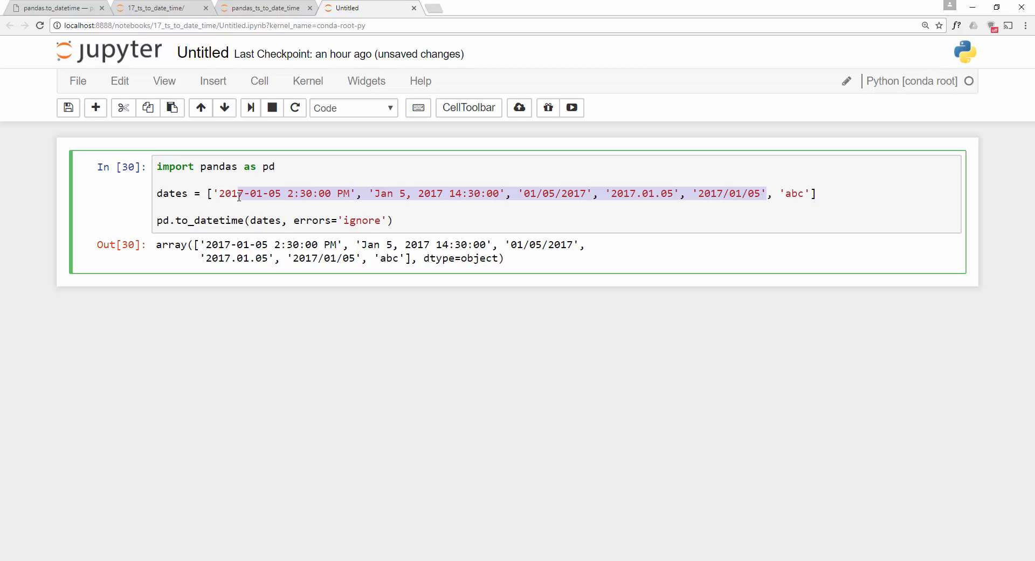
- Switch to errors='coerce' and rerun, turning 'abc' into NaT
{"action": "type", "text": "cor"}
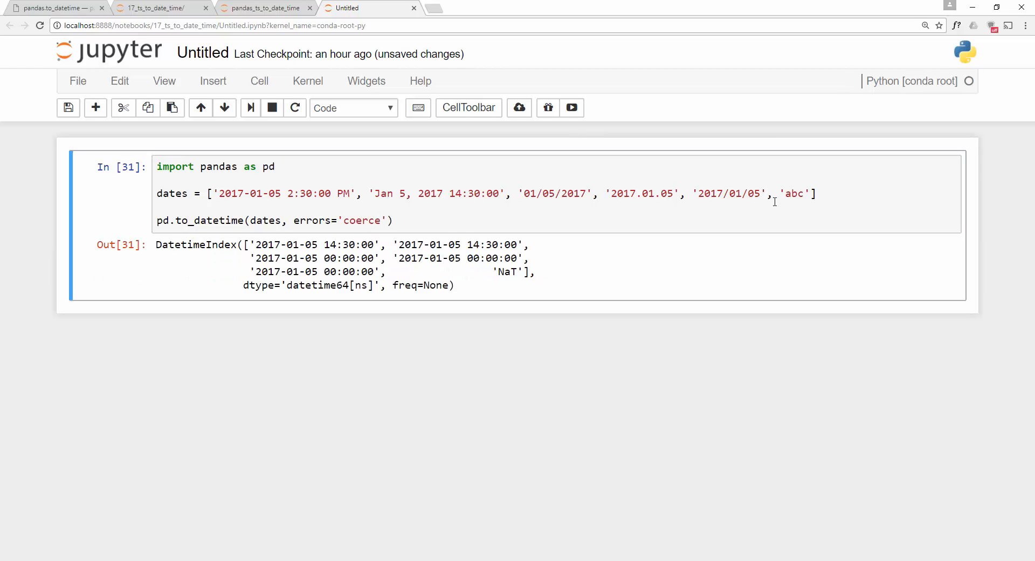
{"action": "double_click", "coordinate": [794, 193]}
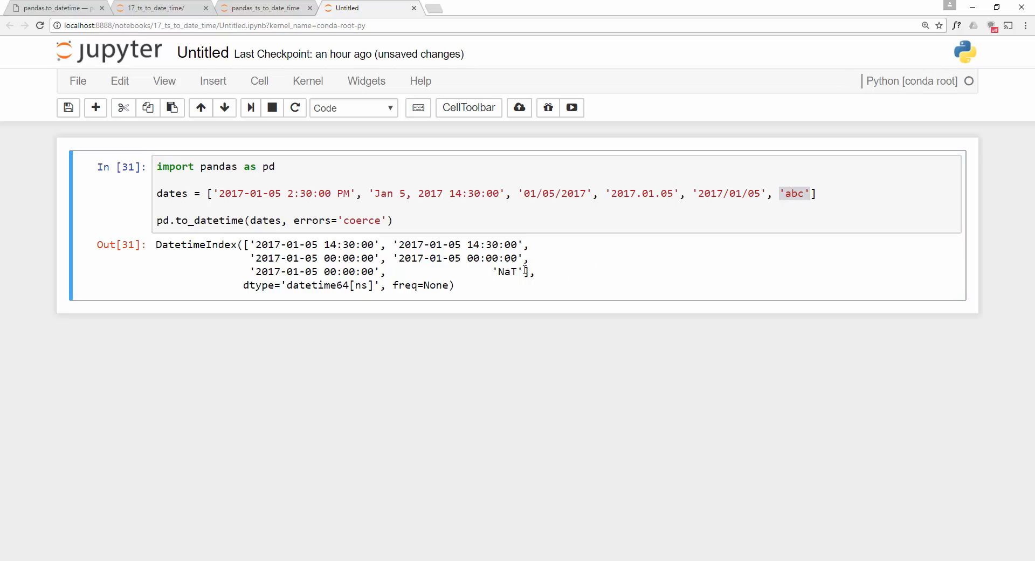
{"action": "double_click", "coordinate": [507, 271]}
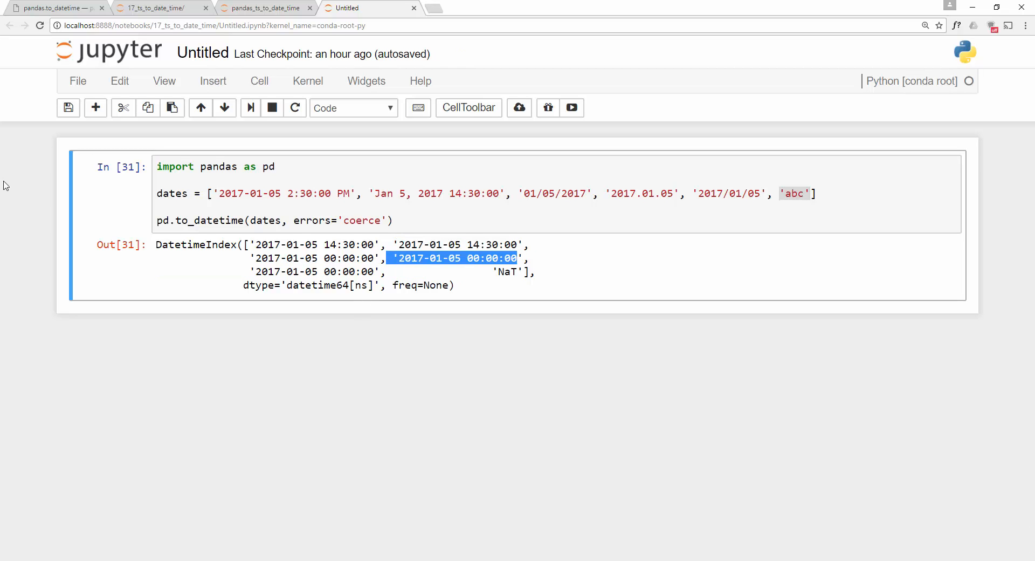
{"action": "left_click", "coordinate": [157, 207]}
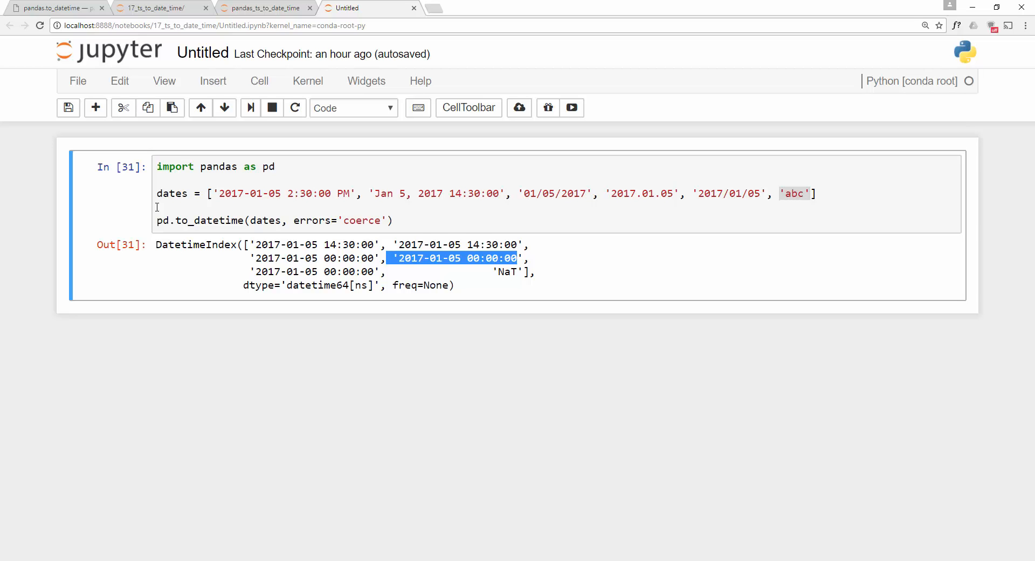
{"action": "mouse_move", "coordinate": [148, 286]}
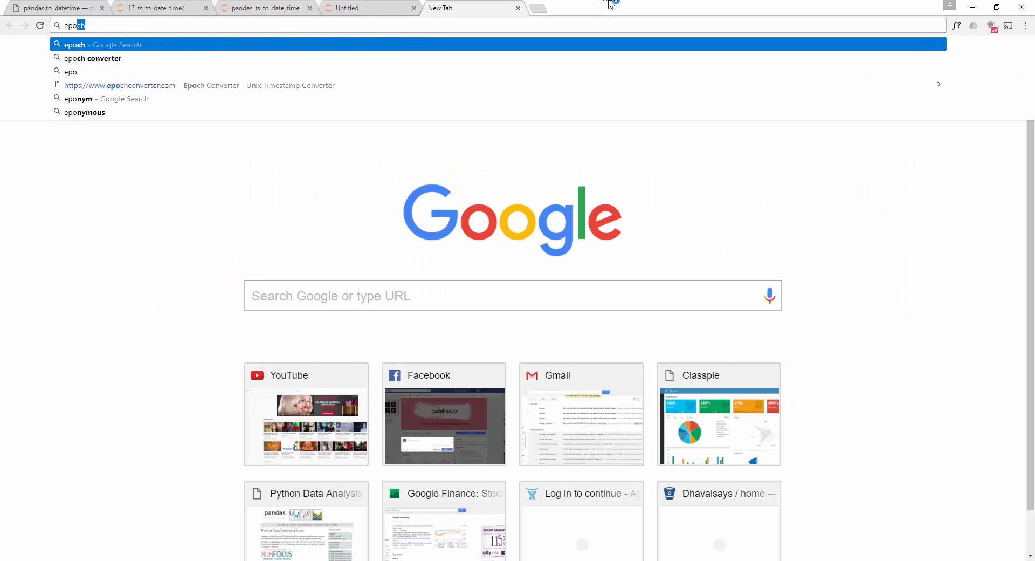
{"action": "left_click", "coordinate": [96, 58]}
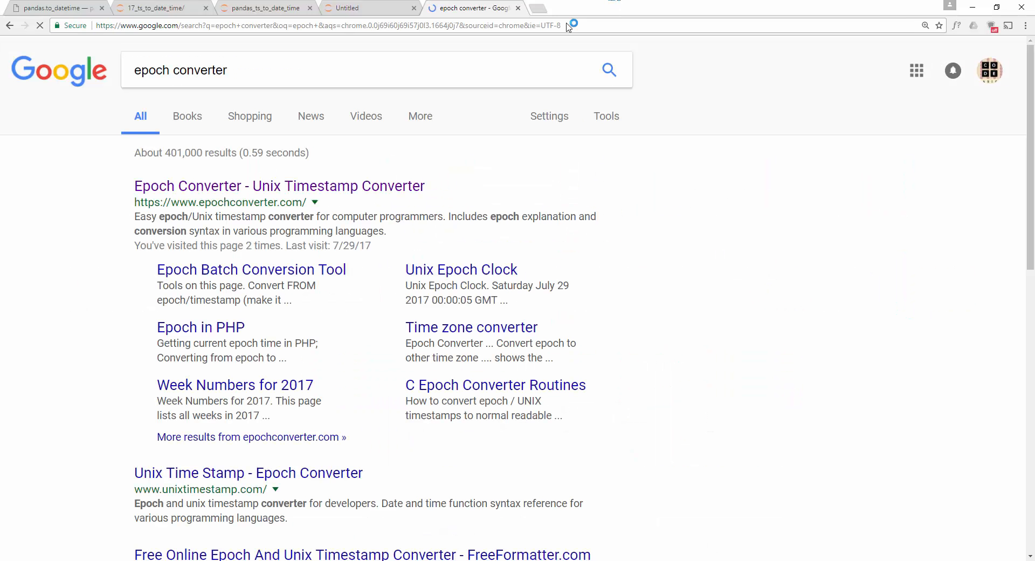
{"action": "left_click", "coordinate": [279, 186]}
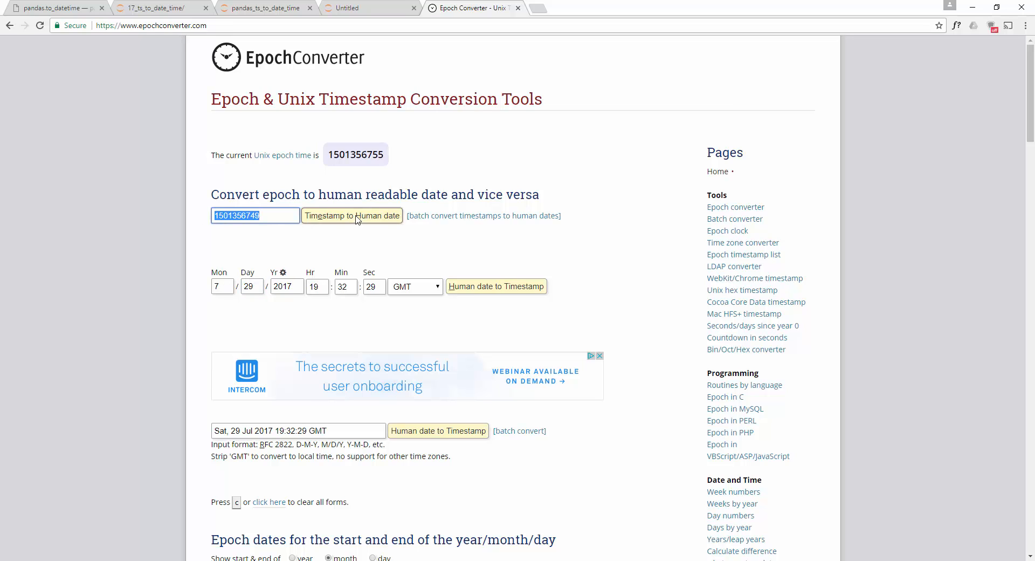
{"action": "left_click", "coordinate": [352, 8]}
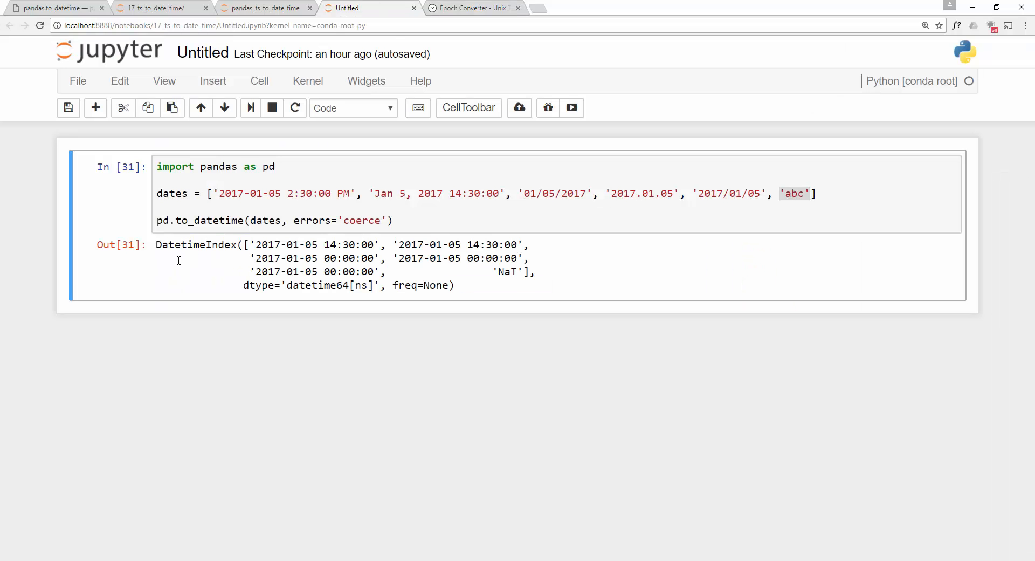
{"action": "type", "text": "t ="}
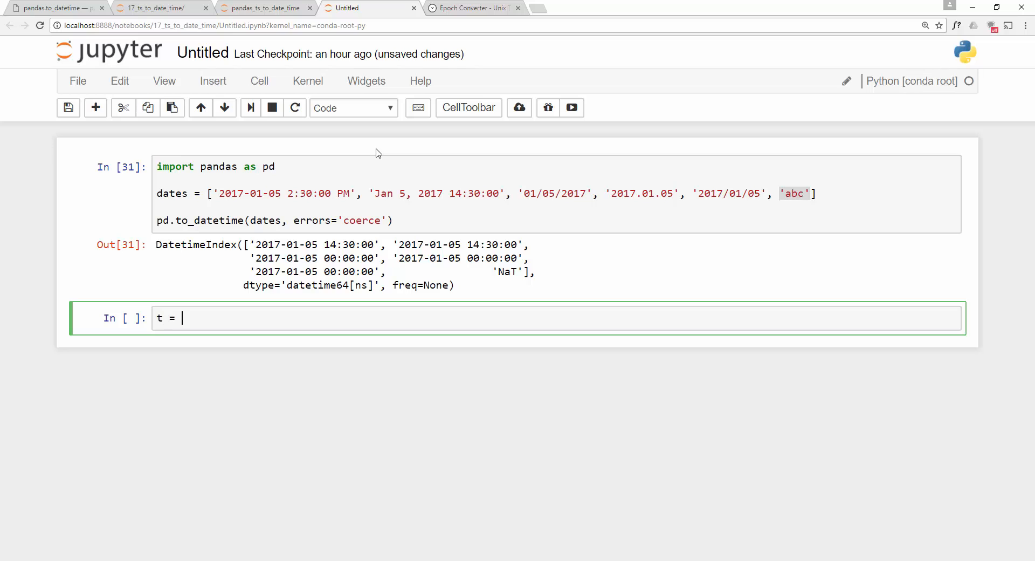
{"action": "type", "text": "1501356749"}
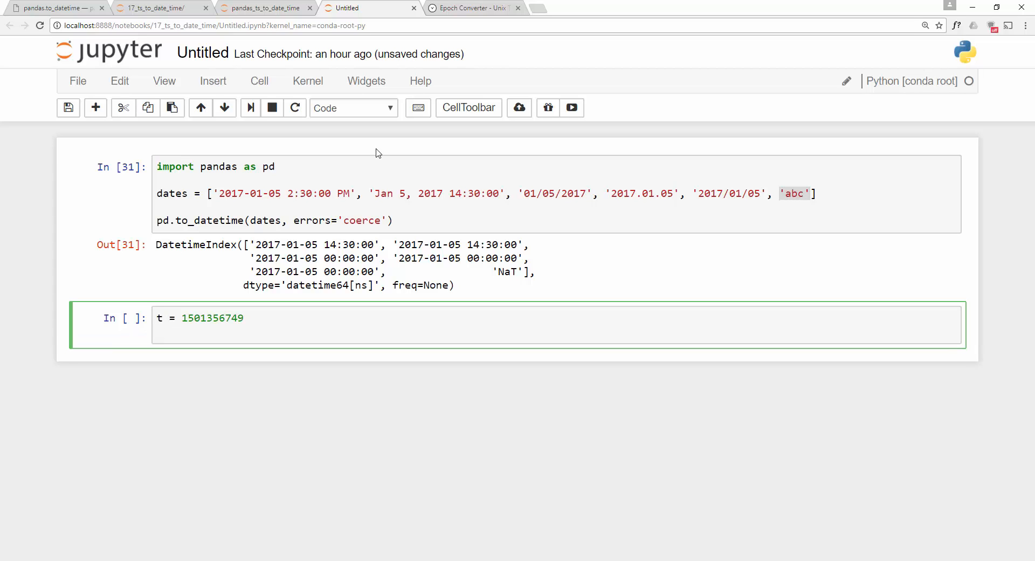
{"action": "type", "text": "pd.to"}
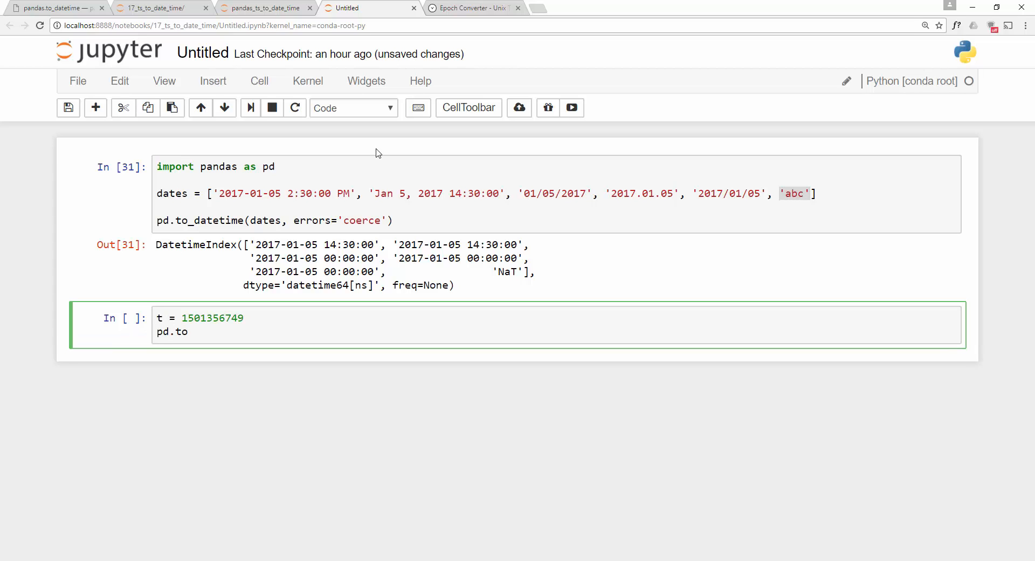
{"action": "type", "text": "_datetime"}
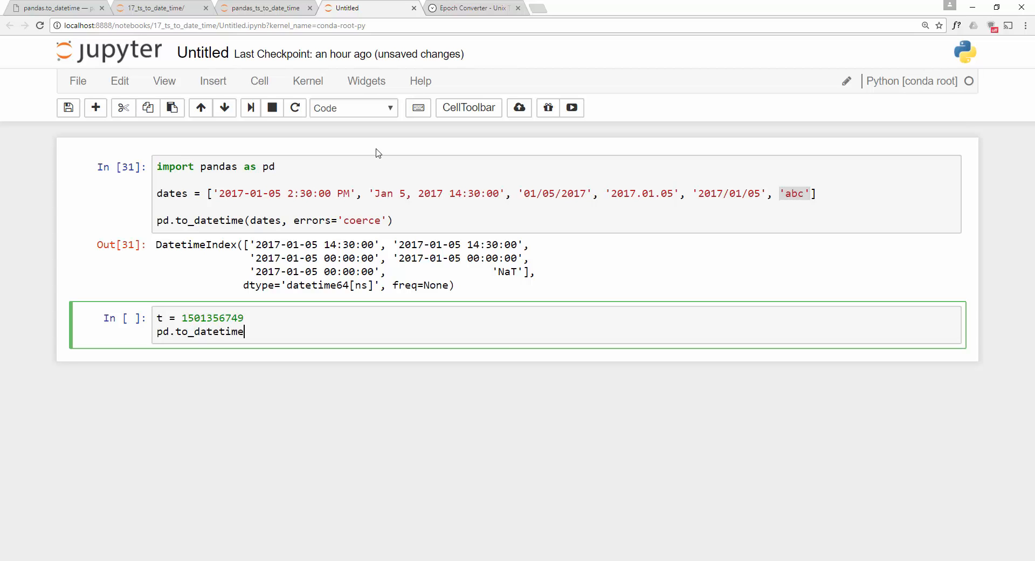
{"action": "type", "text": "(t)"}
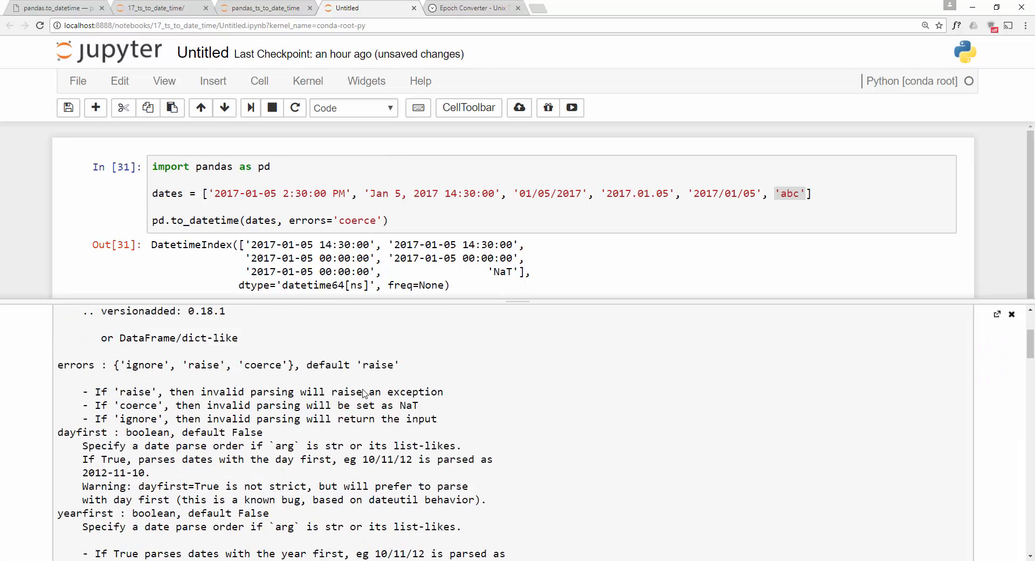
{"action": "scroll", "scroll_direction": "down", "scroll_amount": 3}
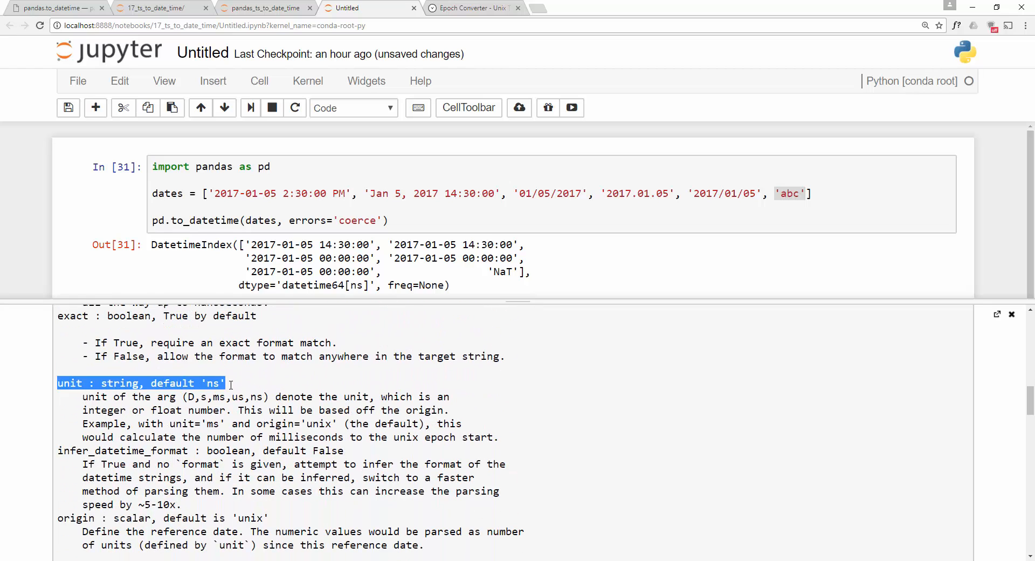
{"action": "double_click", "coordinate": [211, 383]}
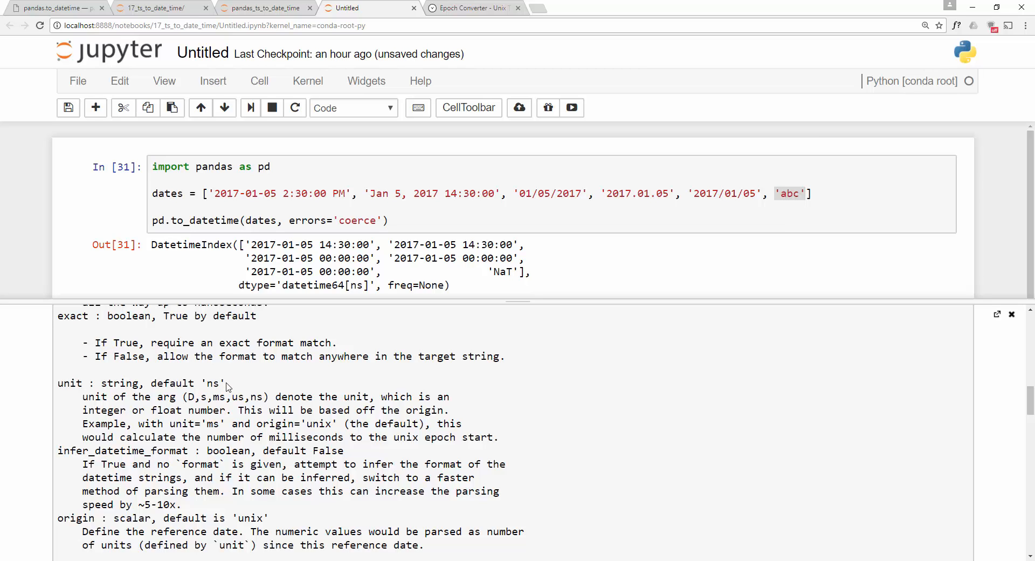
{"action": "double_click", "coordinate": [212, 382]}
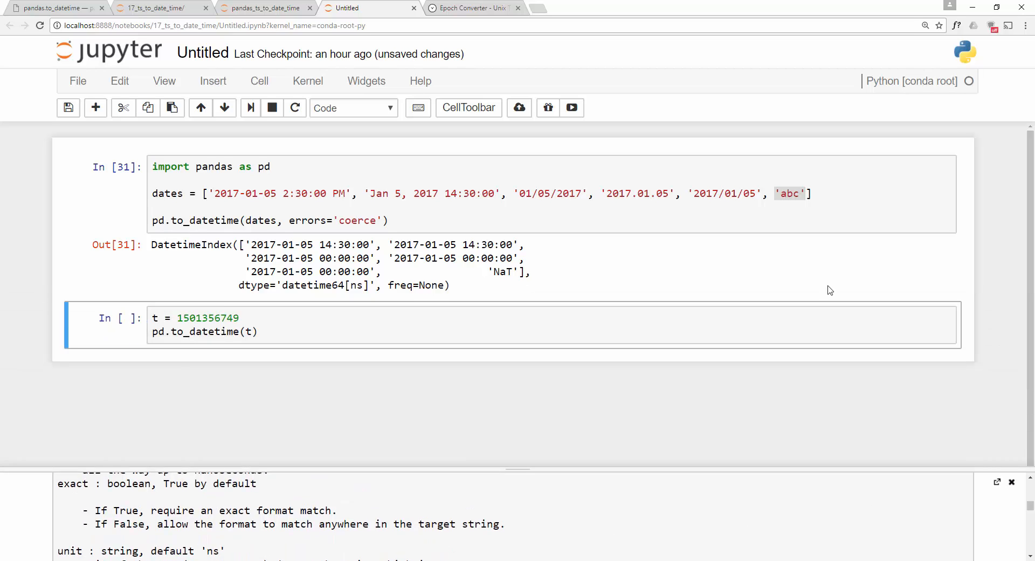
{"action": "type", "text": ", u"}
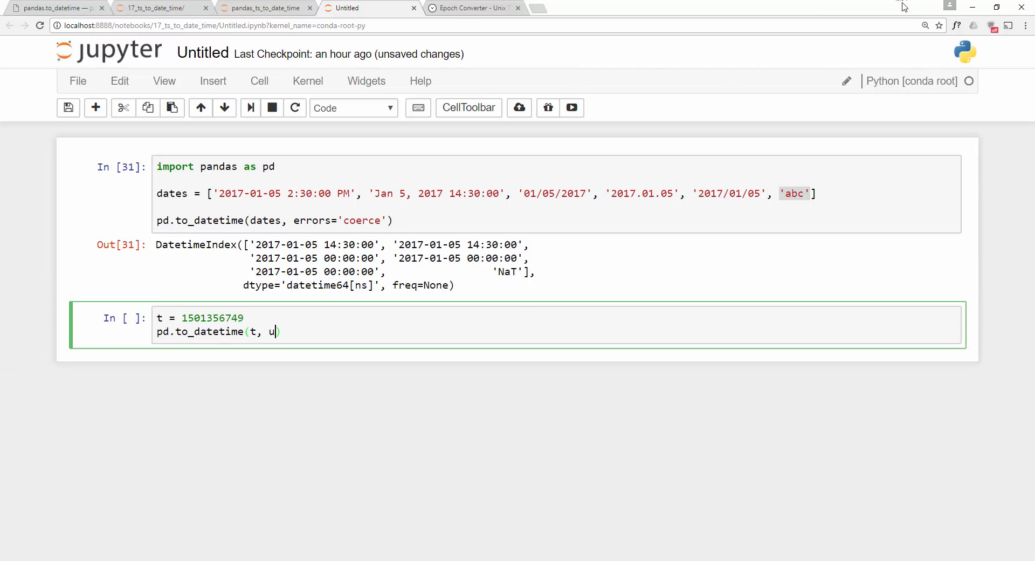
{"action": "type", "text": "nit='s'"}
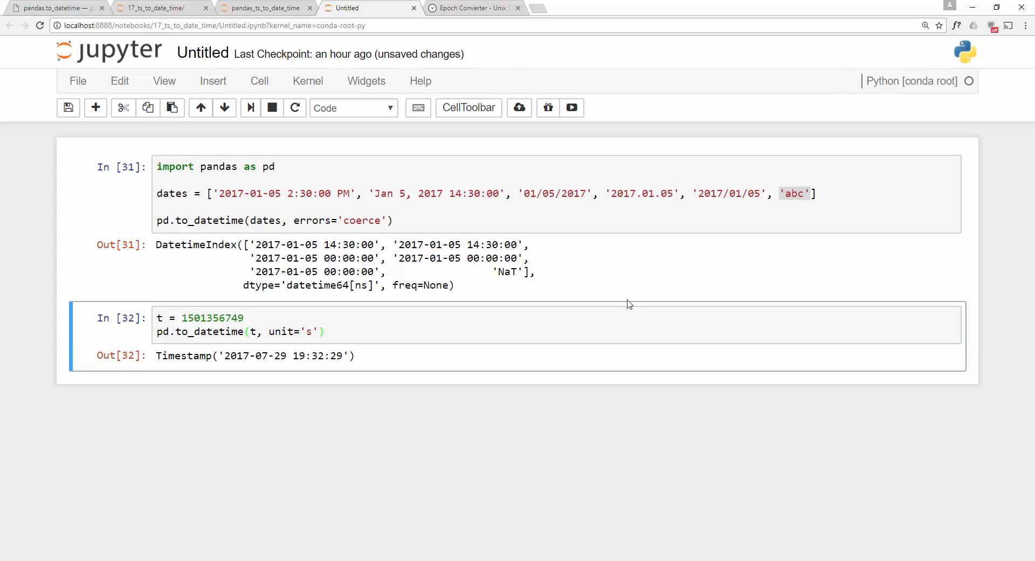
- Change the call to dt = pd.to_datetime([t], unit='s') and display dt
{"action": "double_click", "coordinate": [221, 318]}
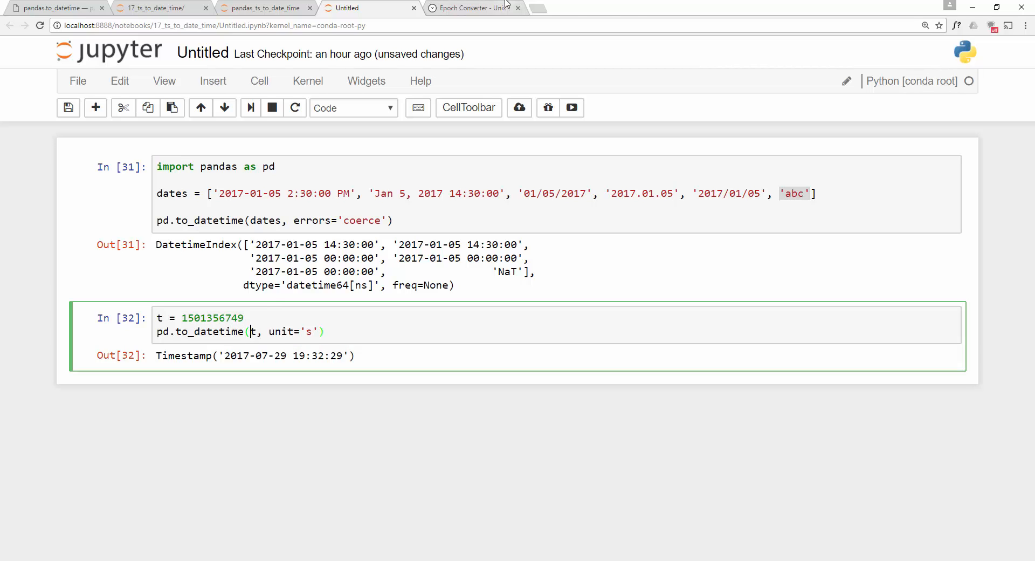
{"action": "type", "text": "[t]"}
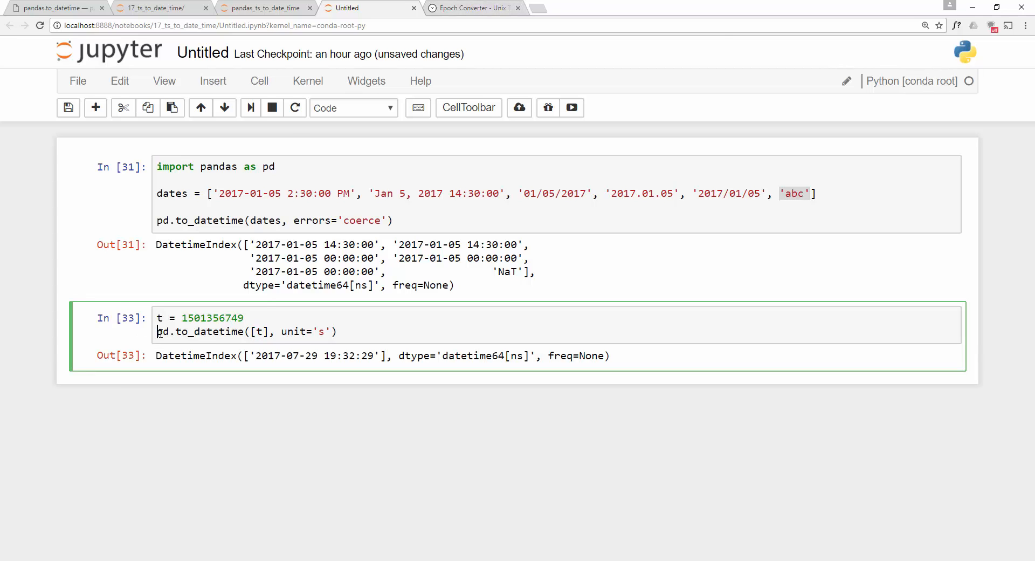
{"action": "type", "text": "dt ="}
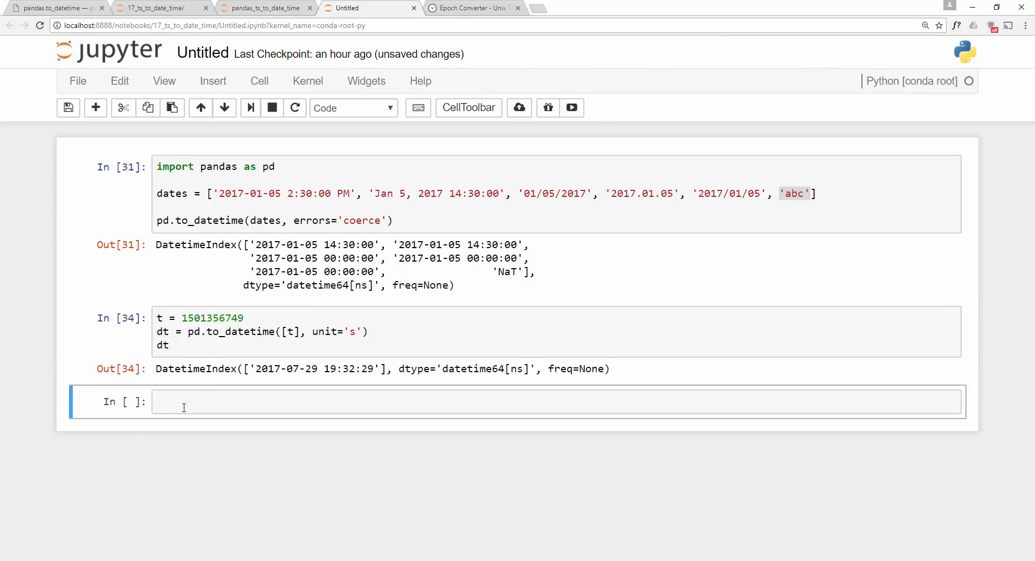
- Try dt.value('int64') in a new cell, which raises an AttributeError
{"action": "type", "text": "dt."}
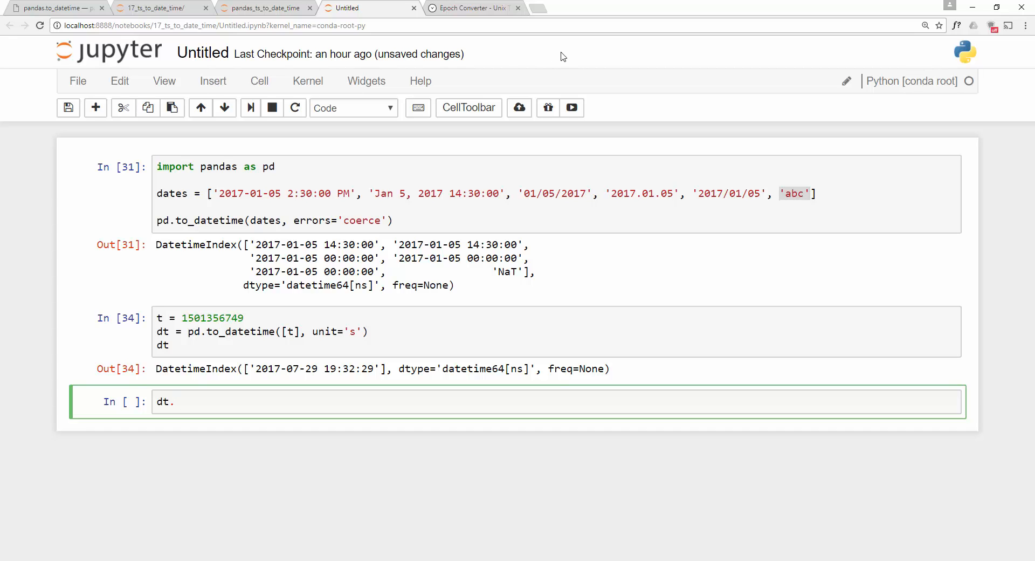
{"action": "type", "text": "value('')"}
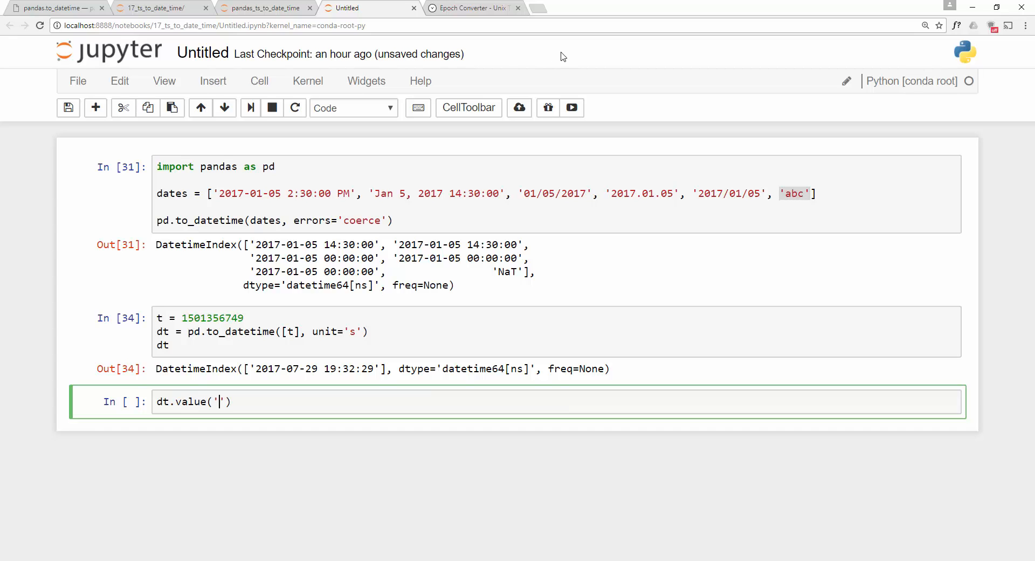
{"action": "type", "text": "int64"}
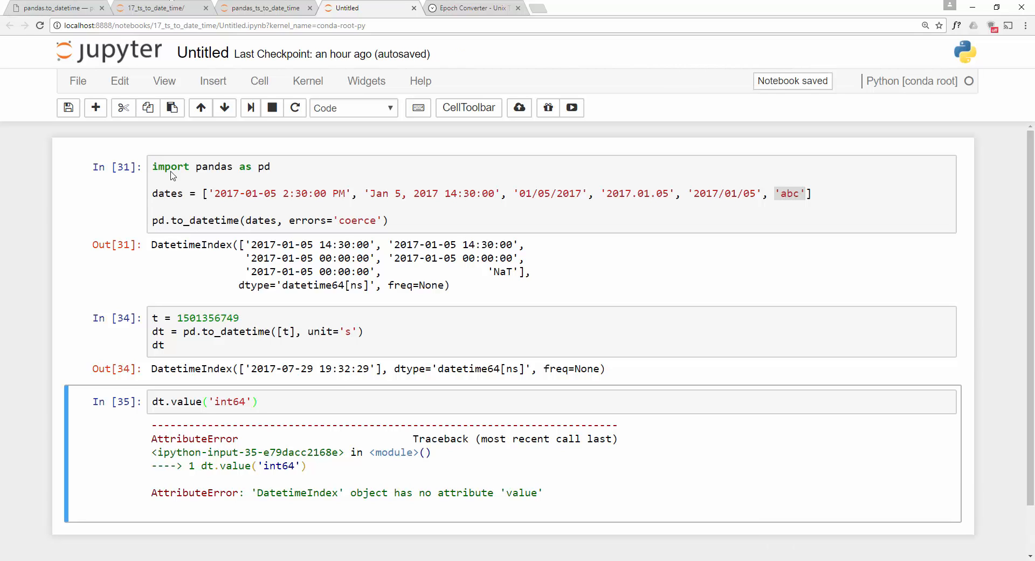
{"action": "left_click", "coordinate": [201, 402]}
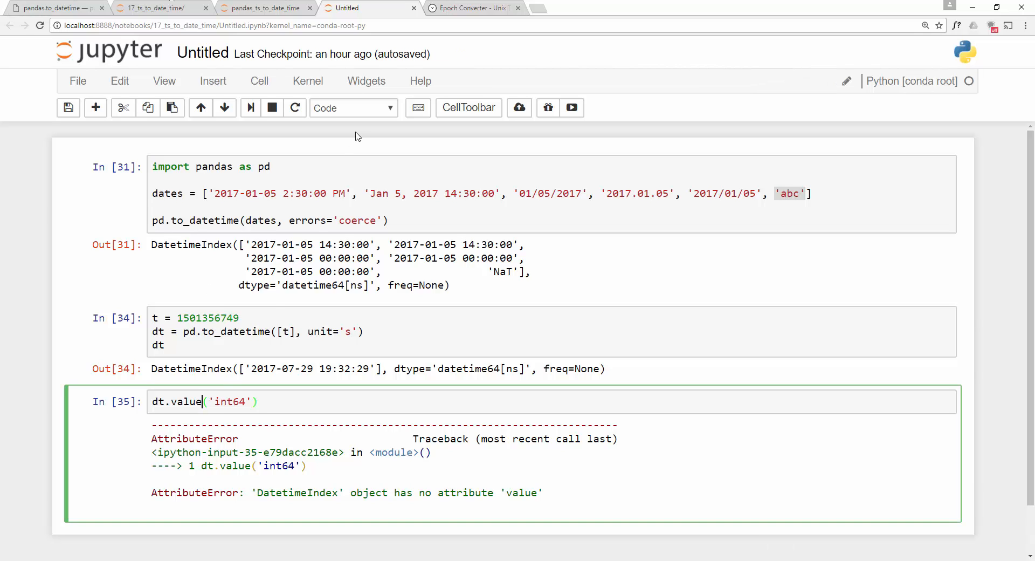
{"action": "type", "text": "view"}
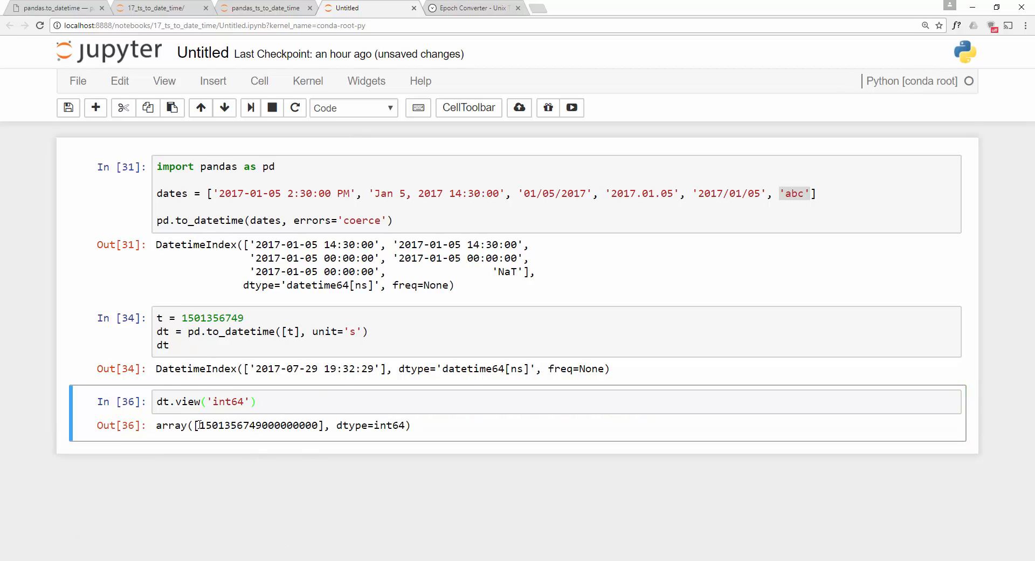
{"action": "double_click", "coordinate": [229, 425]}
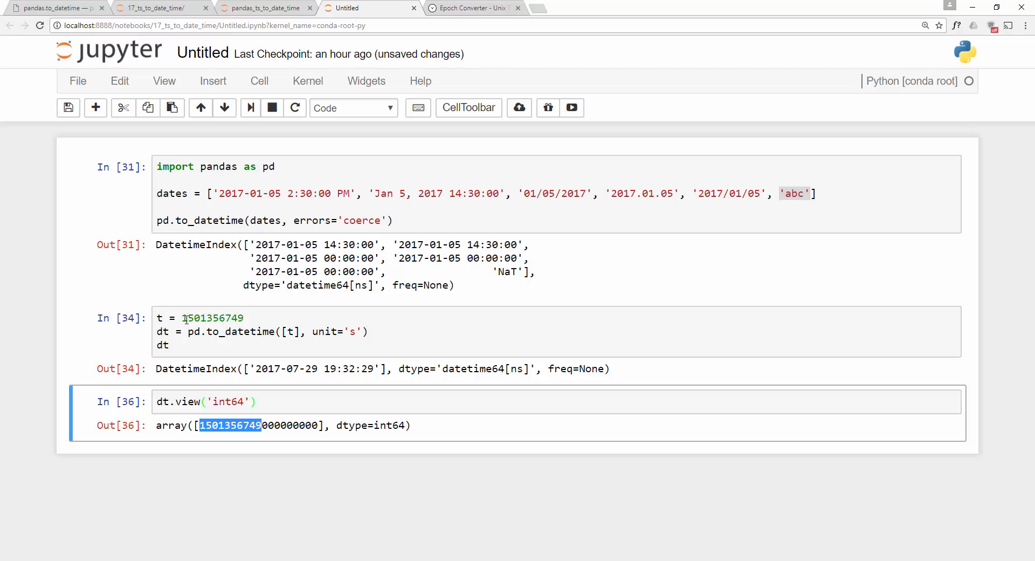
{"action": "left_click", "coordinate": [200, 332]}
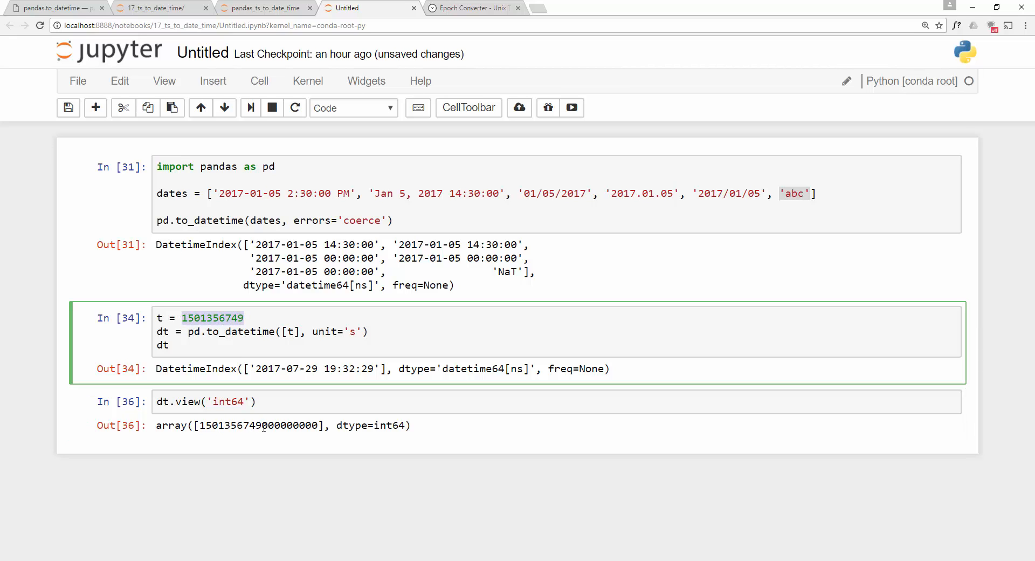
{"action": "double_click", "coordinate": [288, 425]}
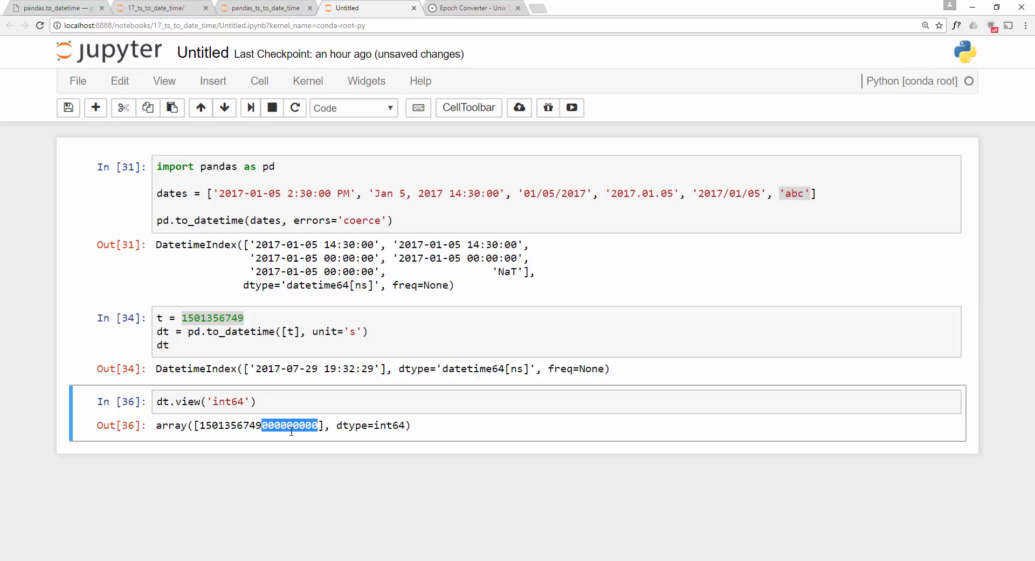
{"action": "mouse_move", "coordinate": [289, 438]}
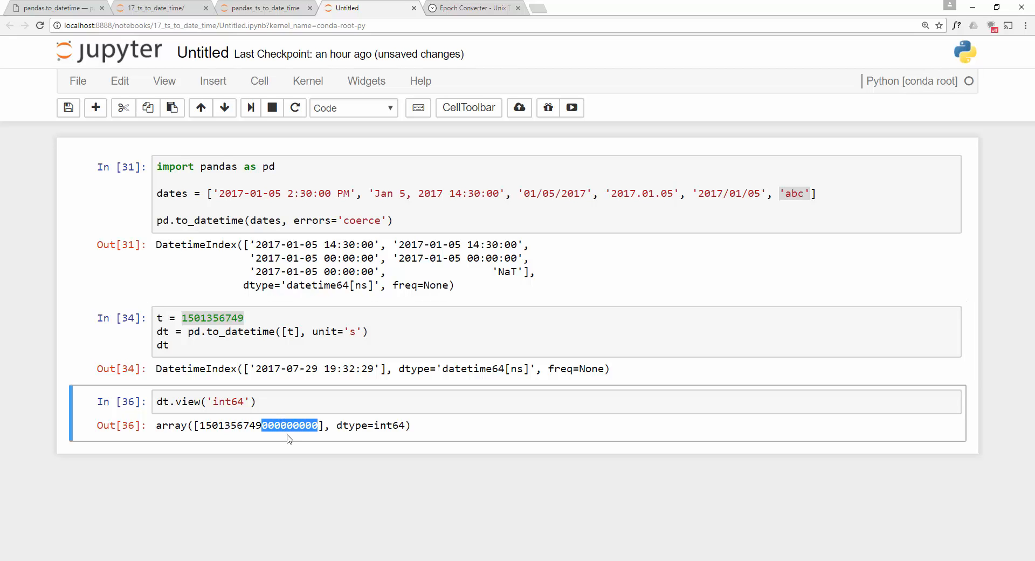